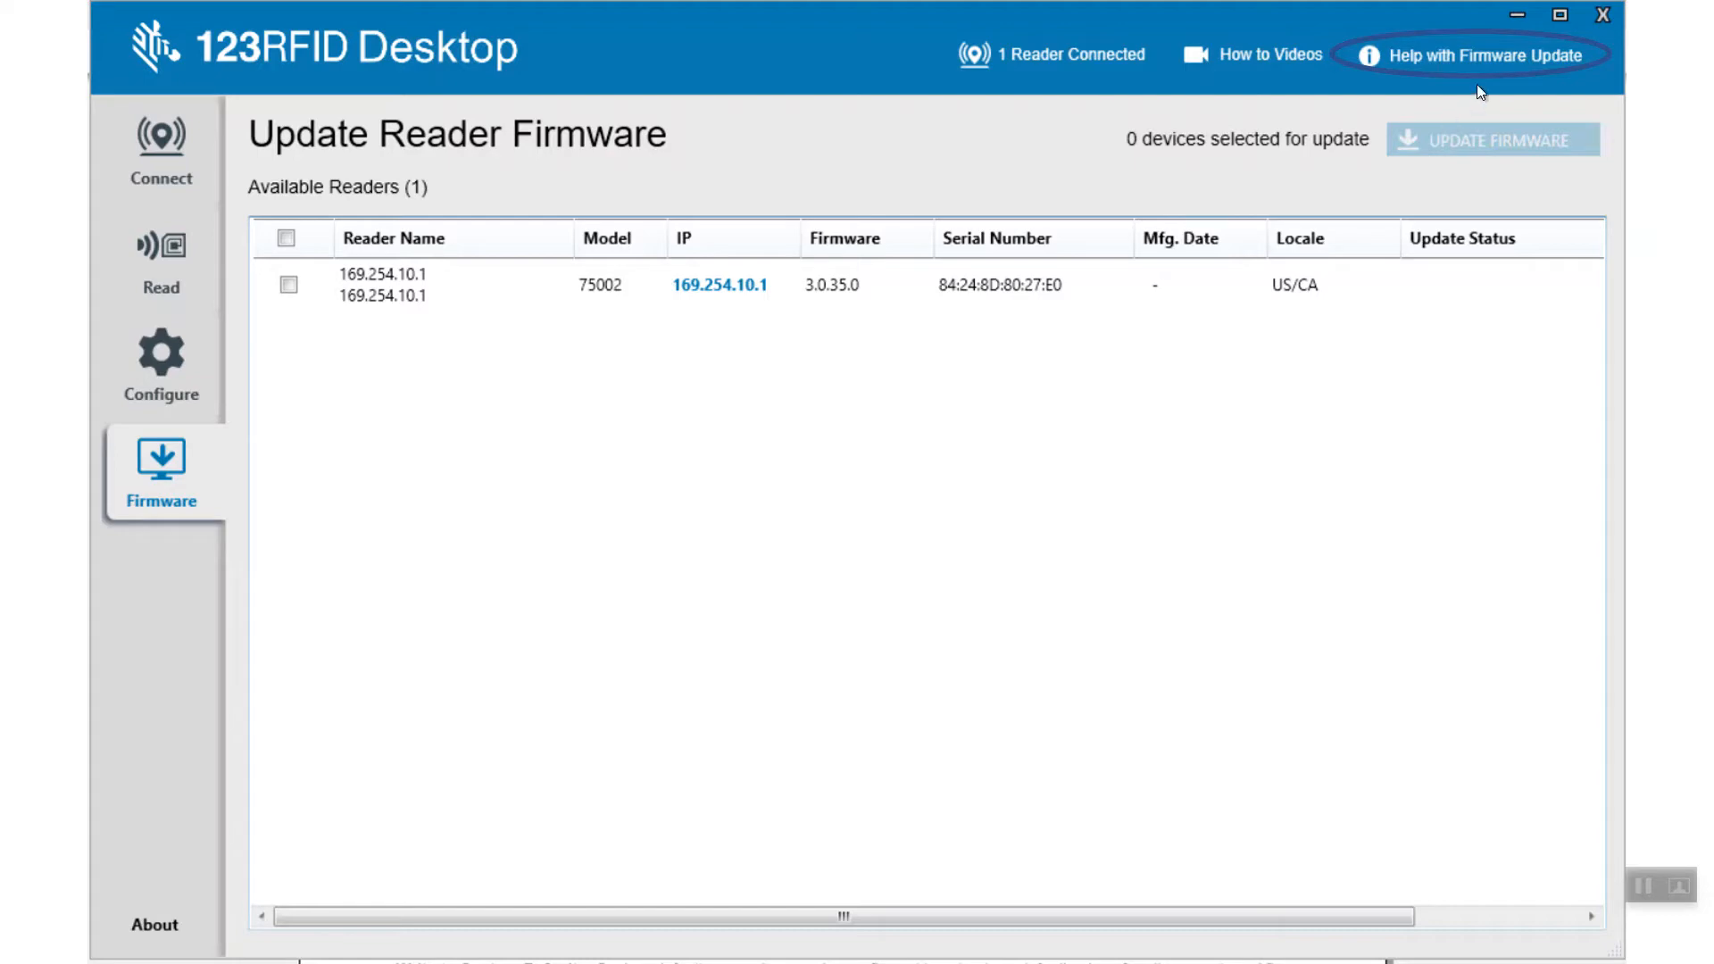
mouse_move(1507, 84)
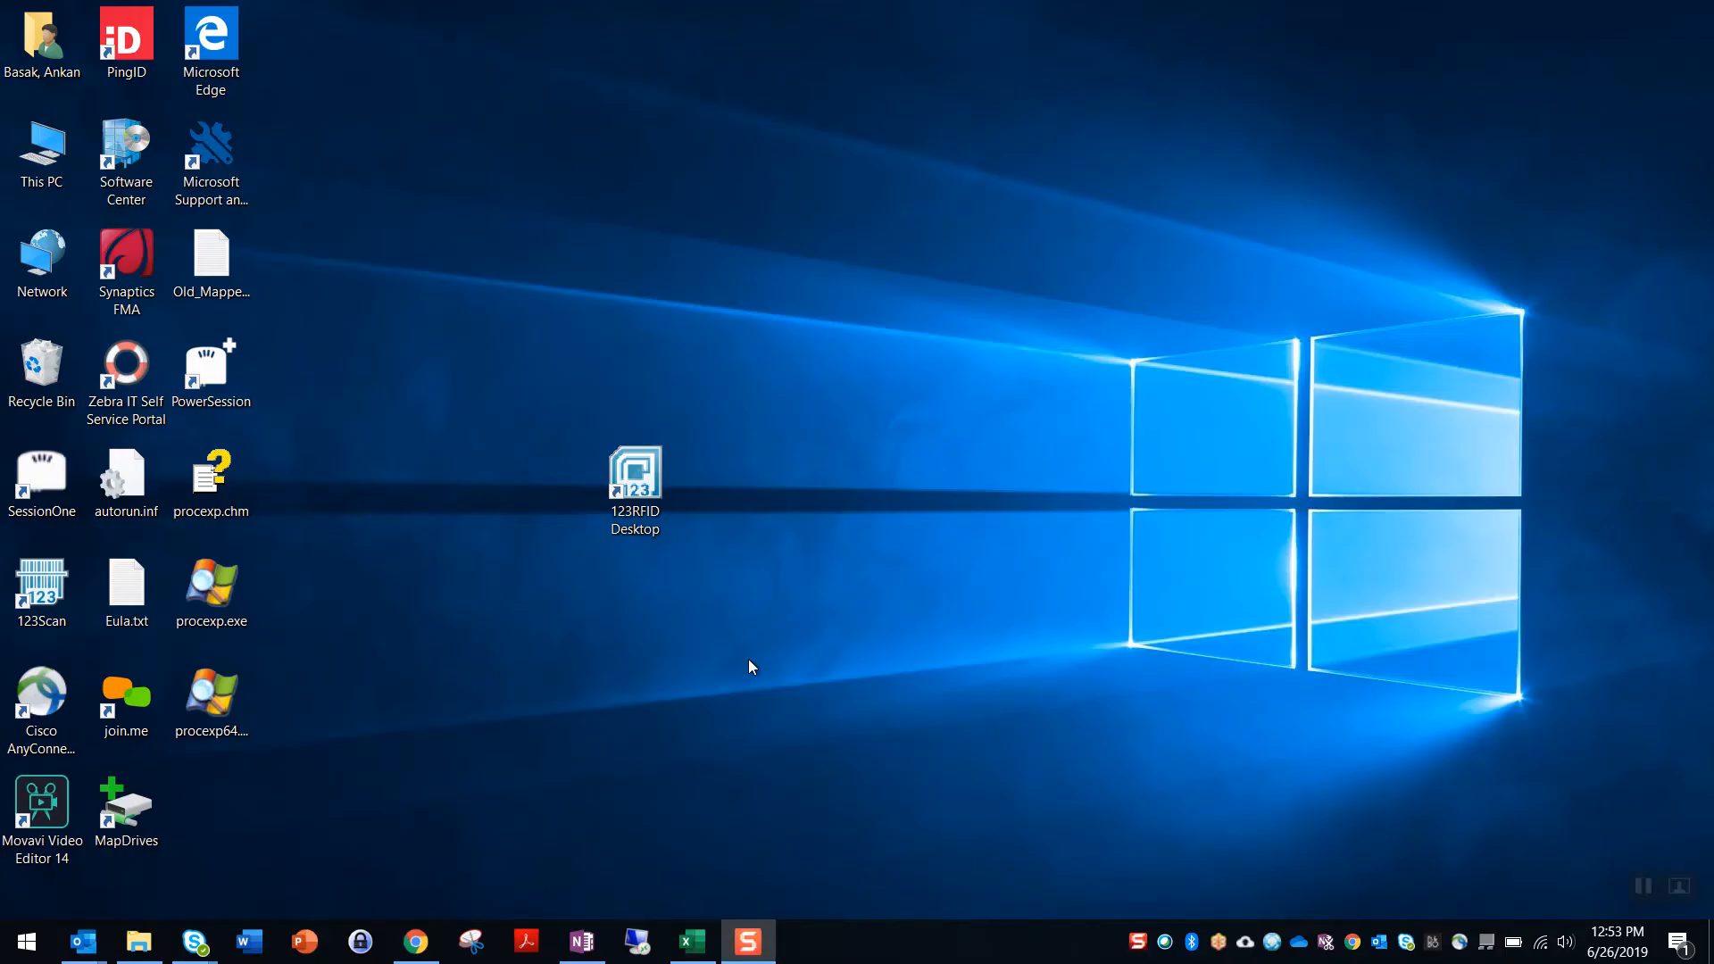
Launch 123RFID Desktop from its desktop icon to reach the Welcome screen
click(634, 480)
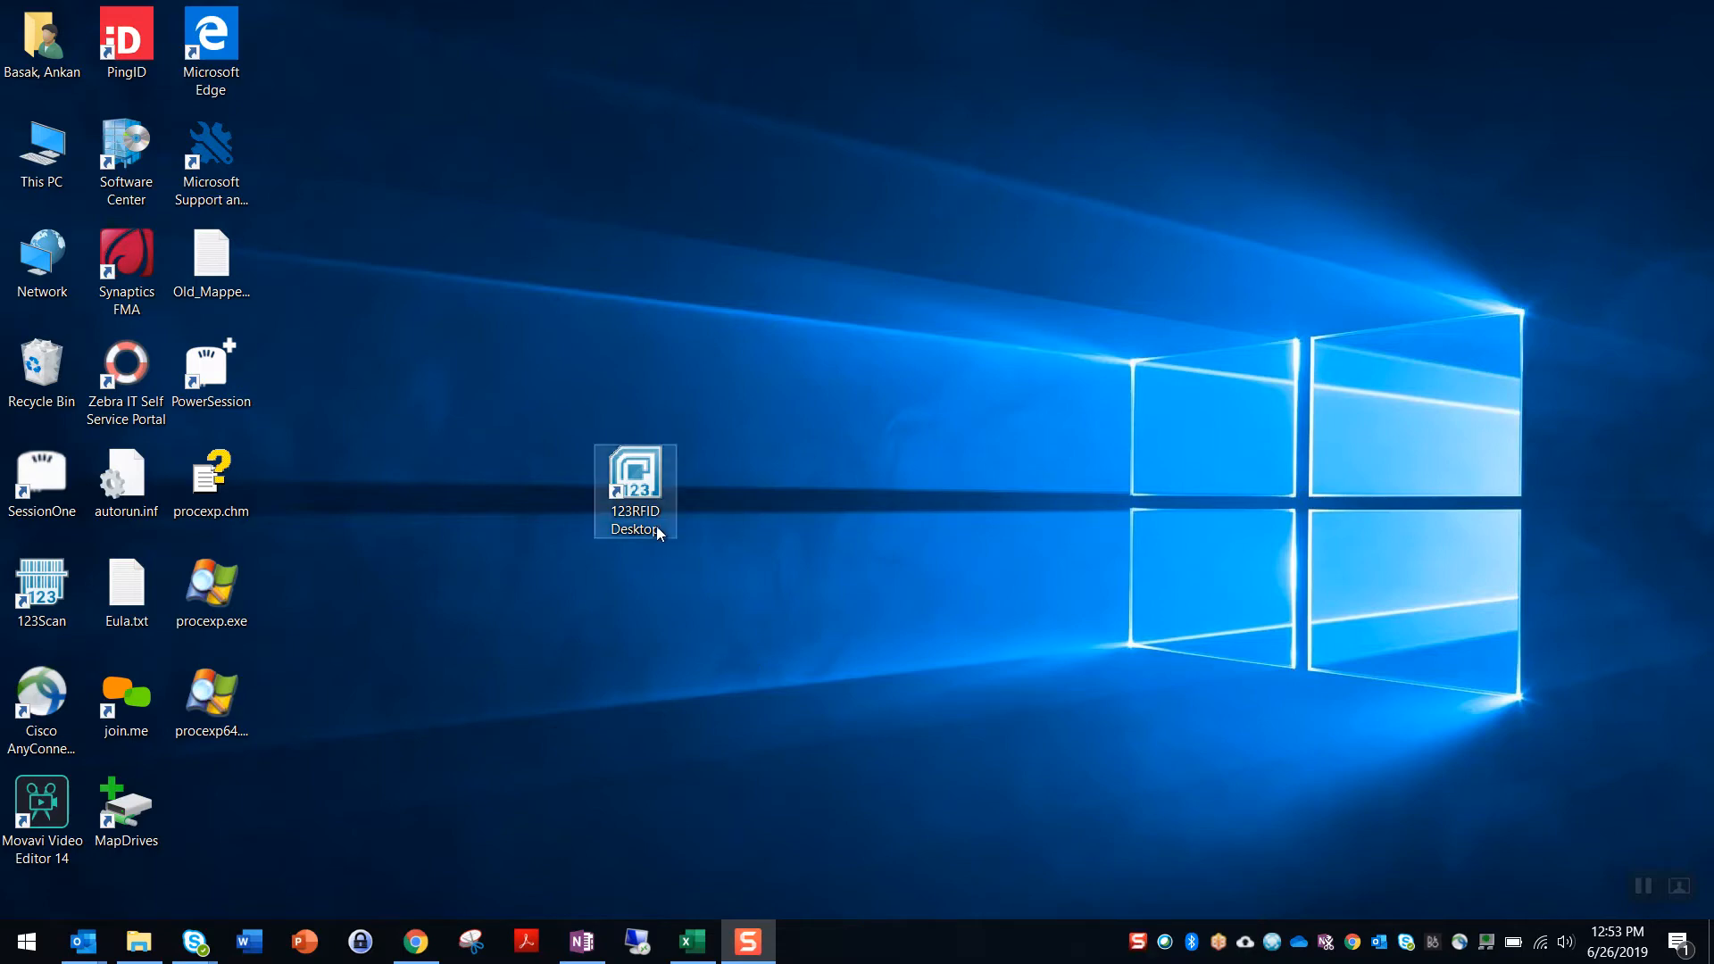
double_click(634, 491)
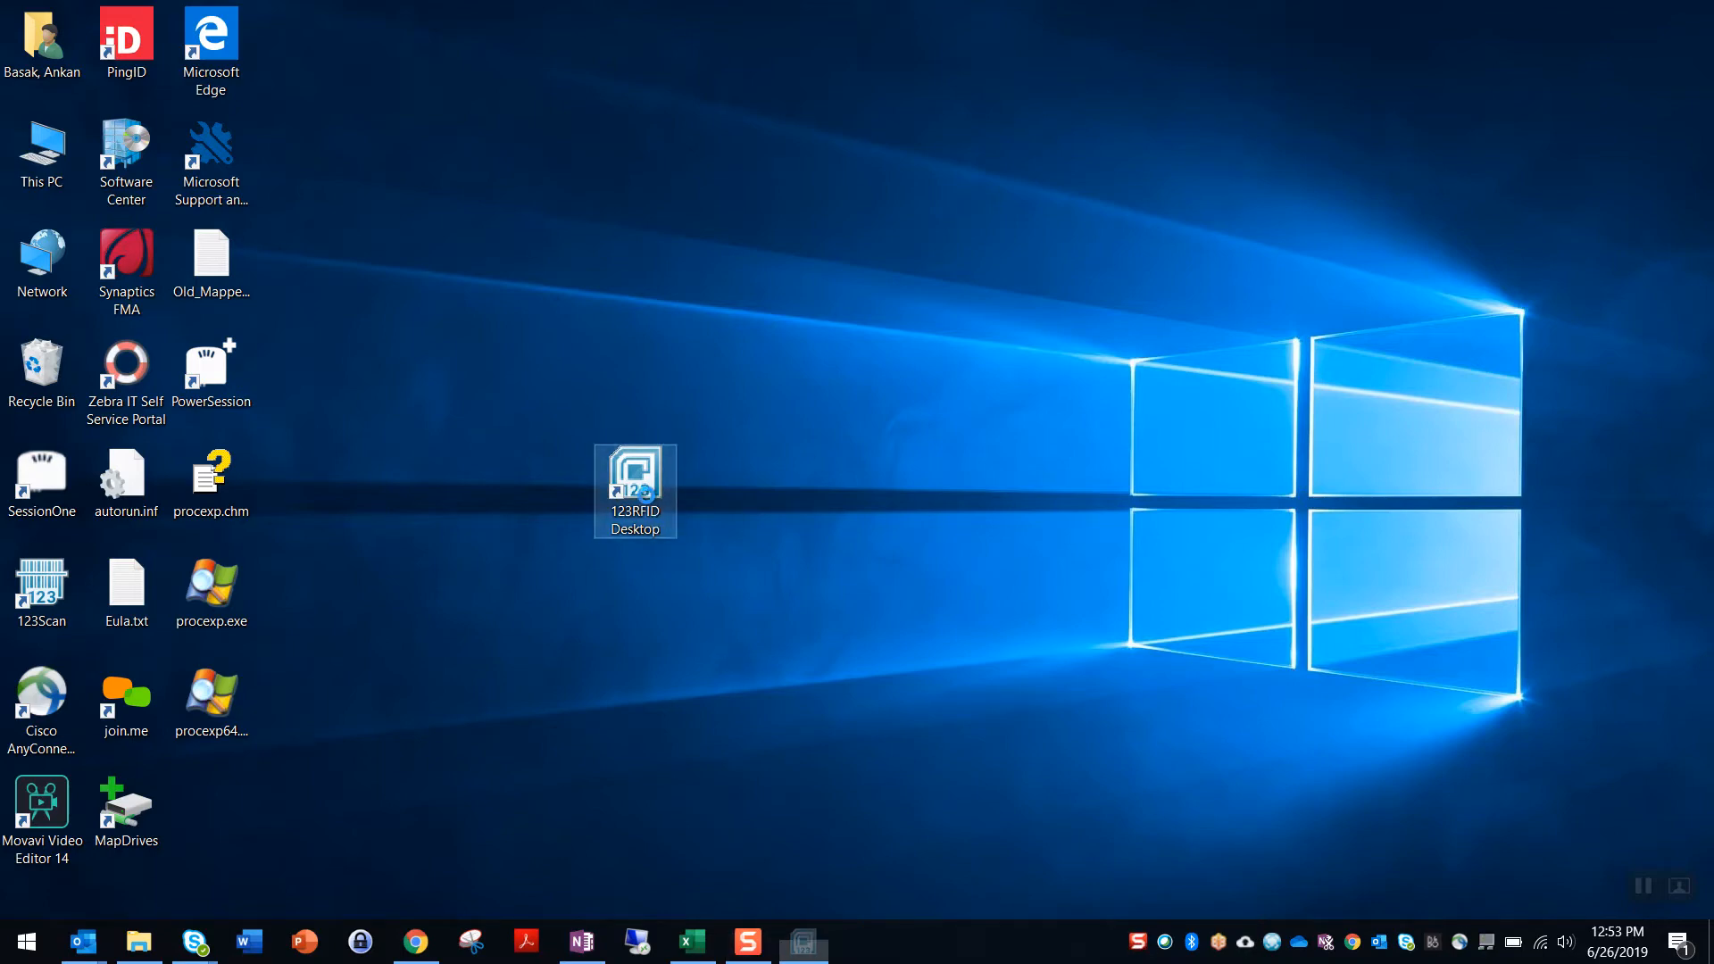
double_click(634, 489)
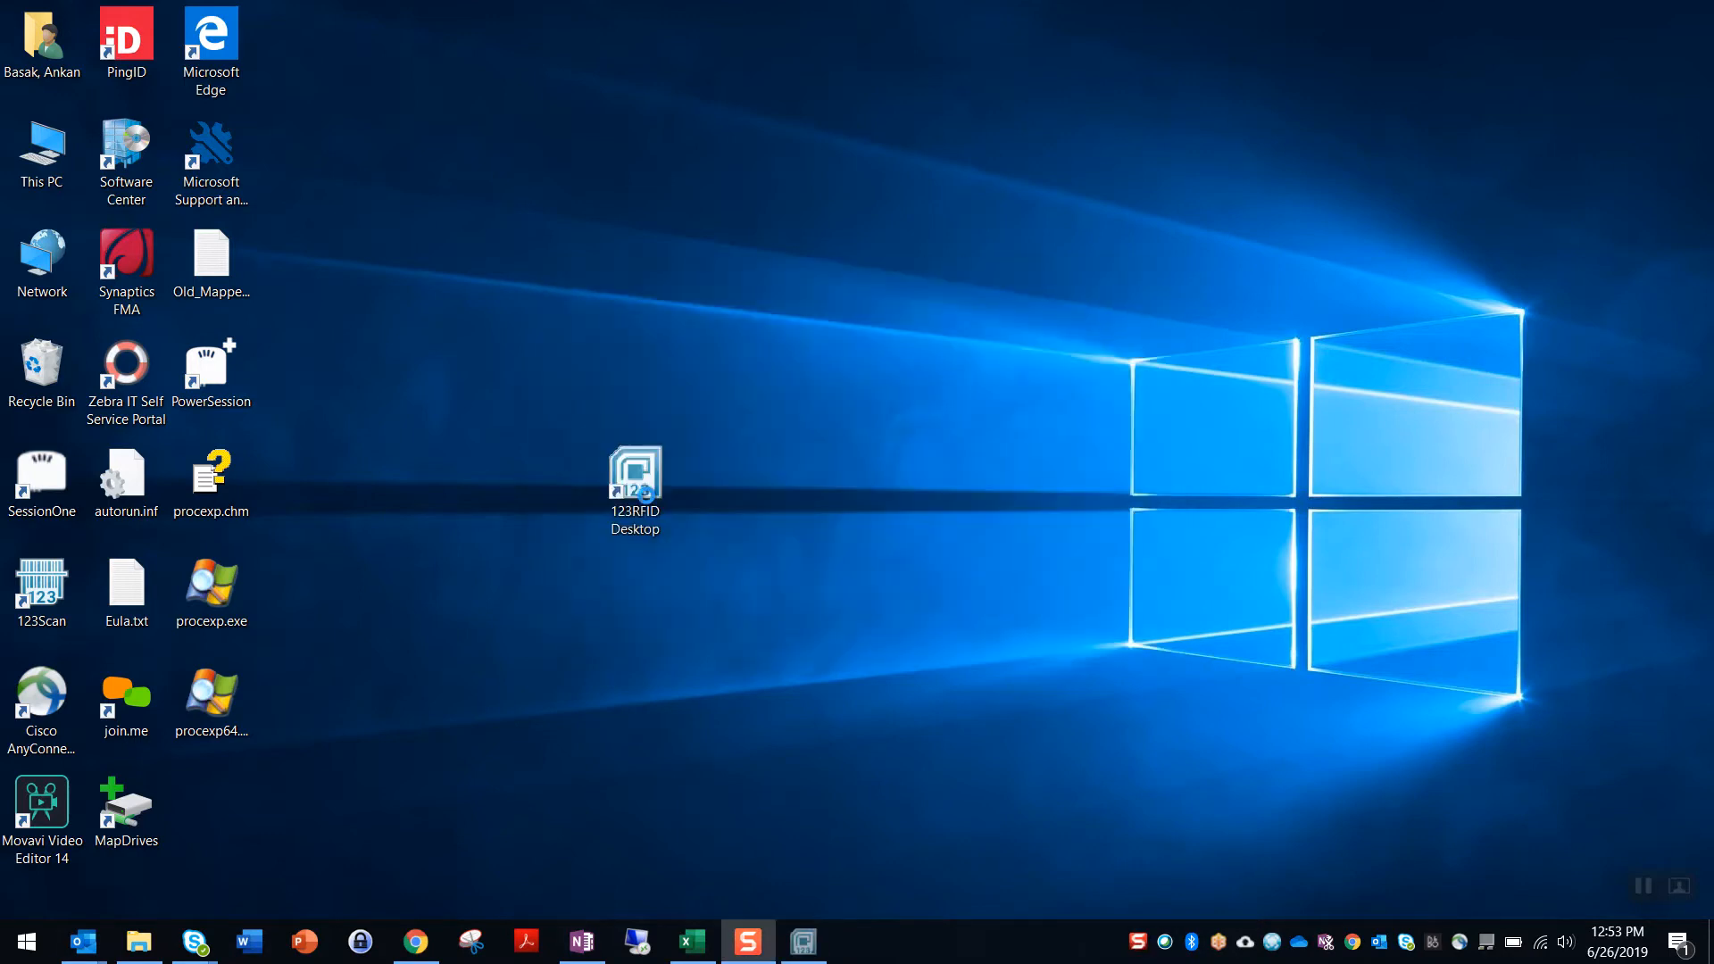
double_click(636, 469)
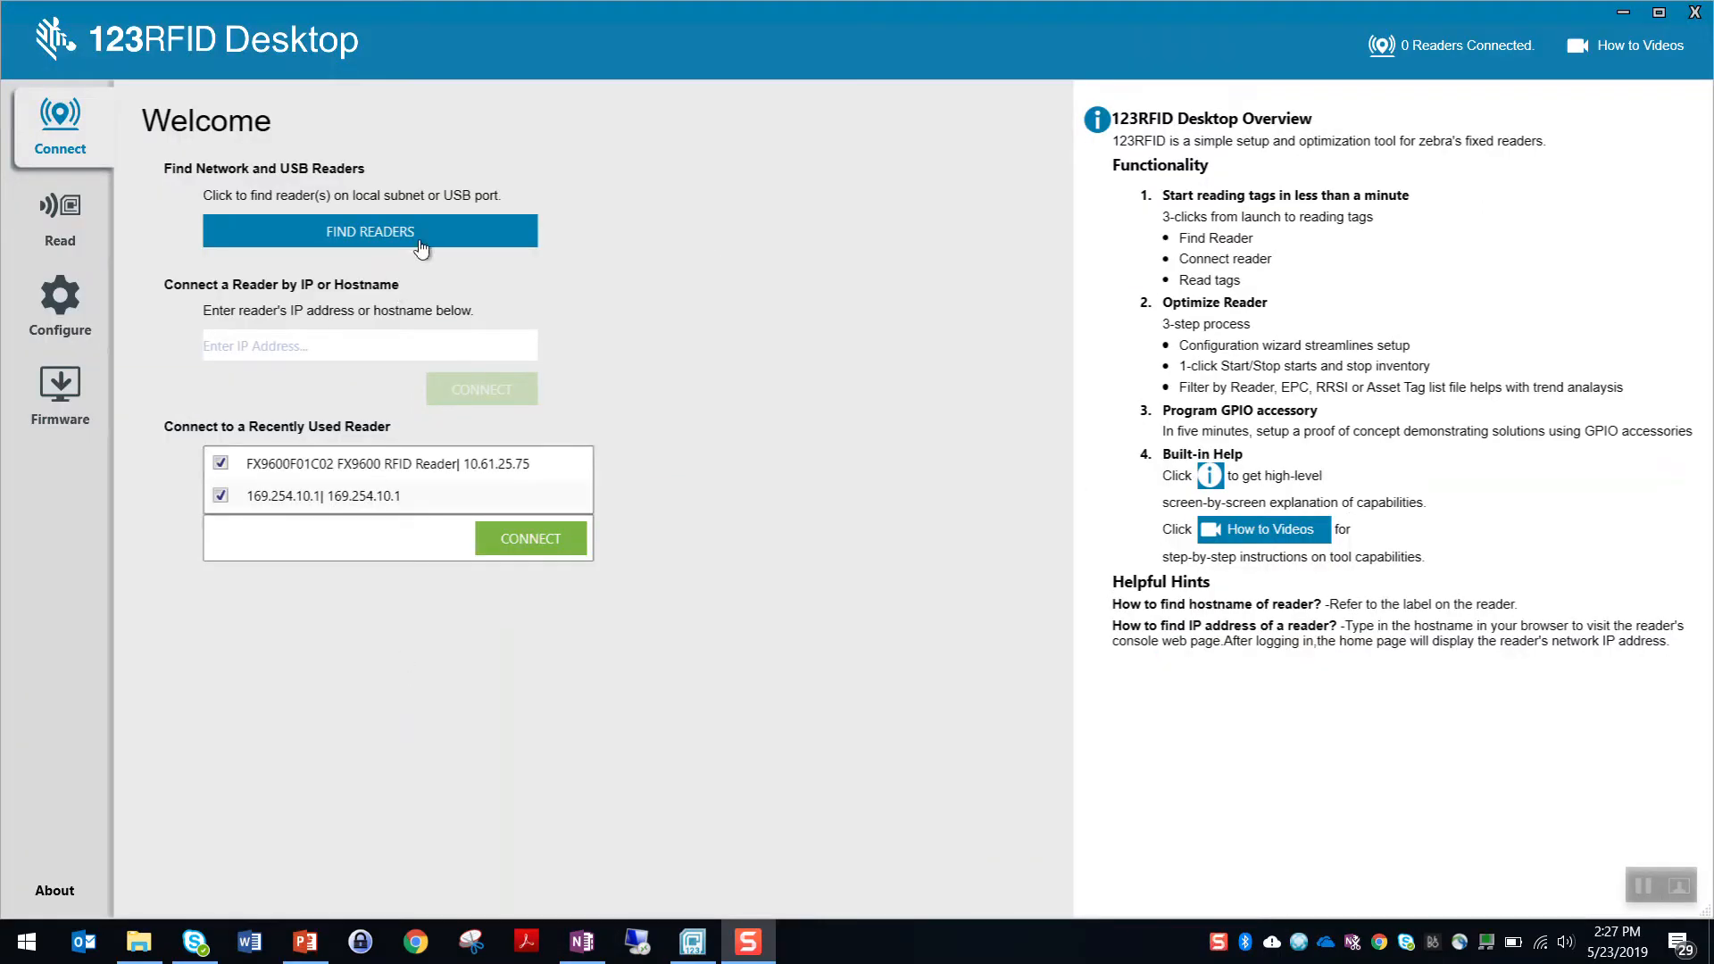
Find readers and connect to the discovered reader at 169.254.10.1
click(370, 230)
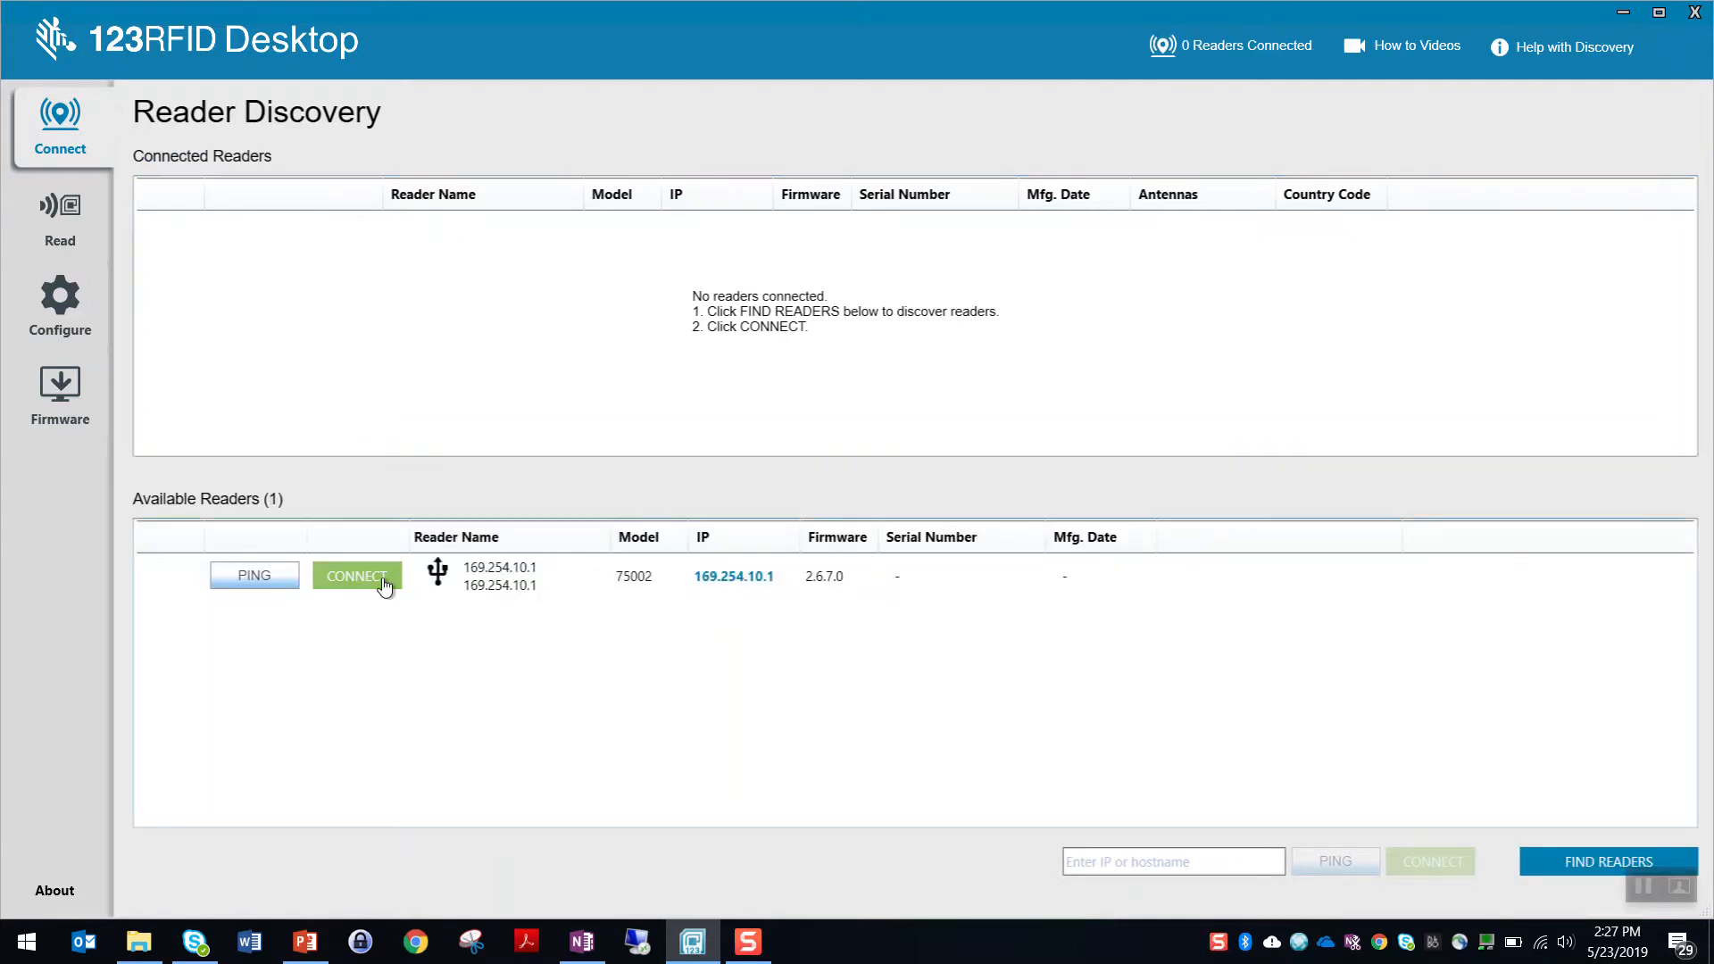
click(357, 577)
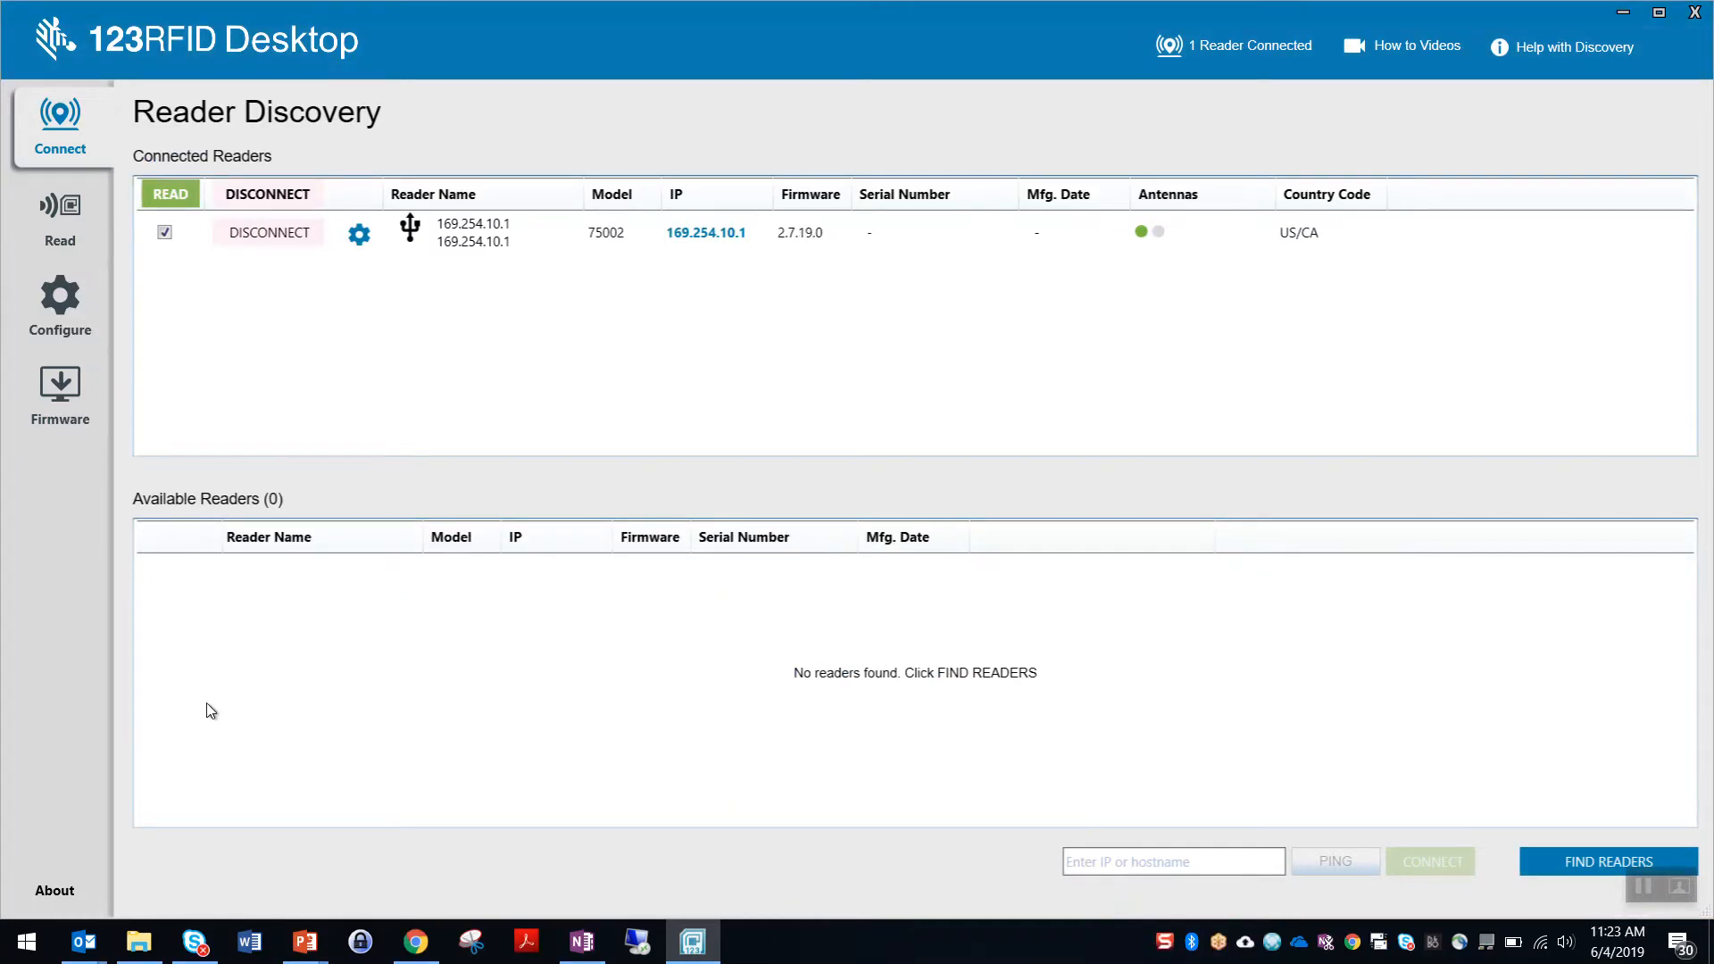
mouse_move(60, 398)
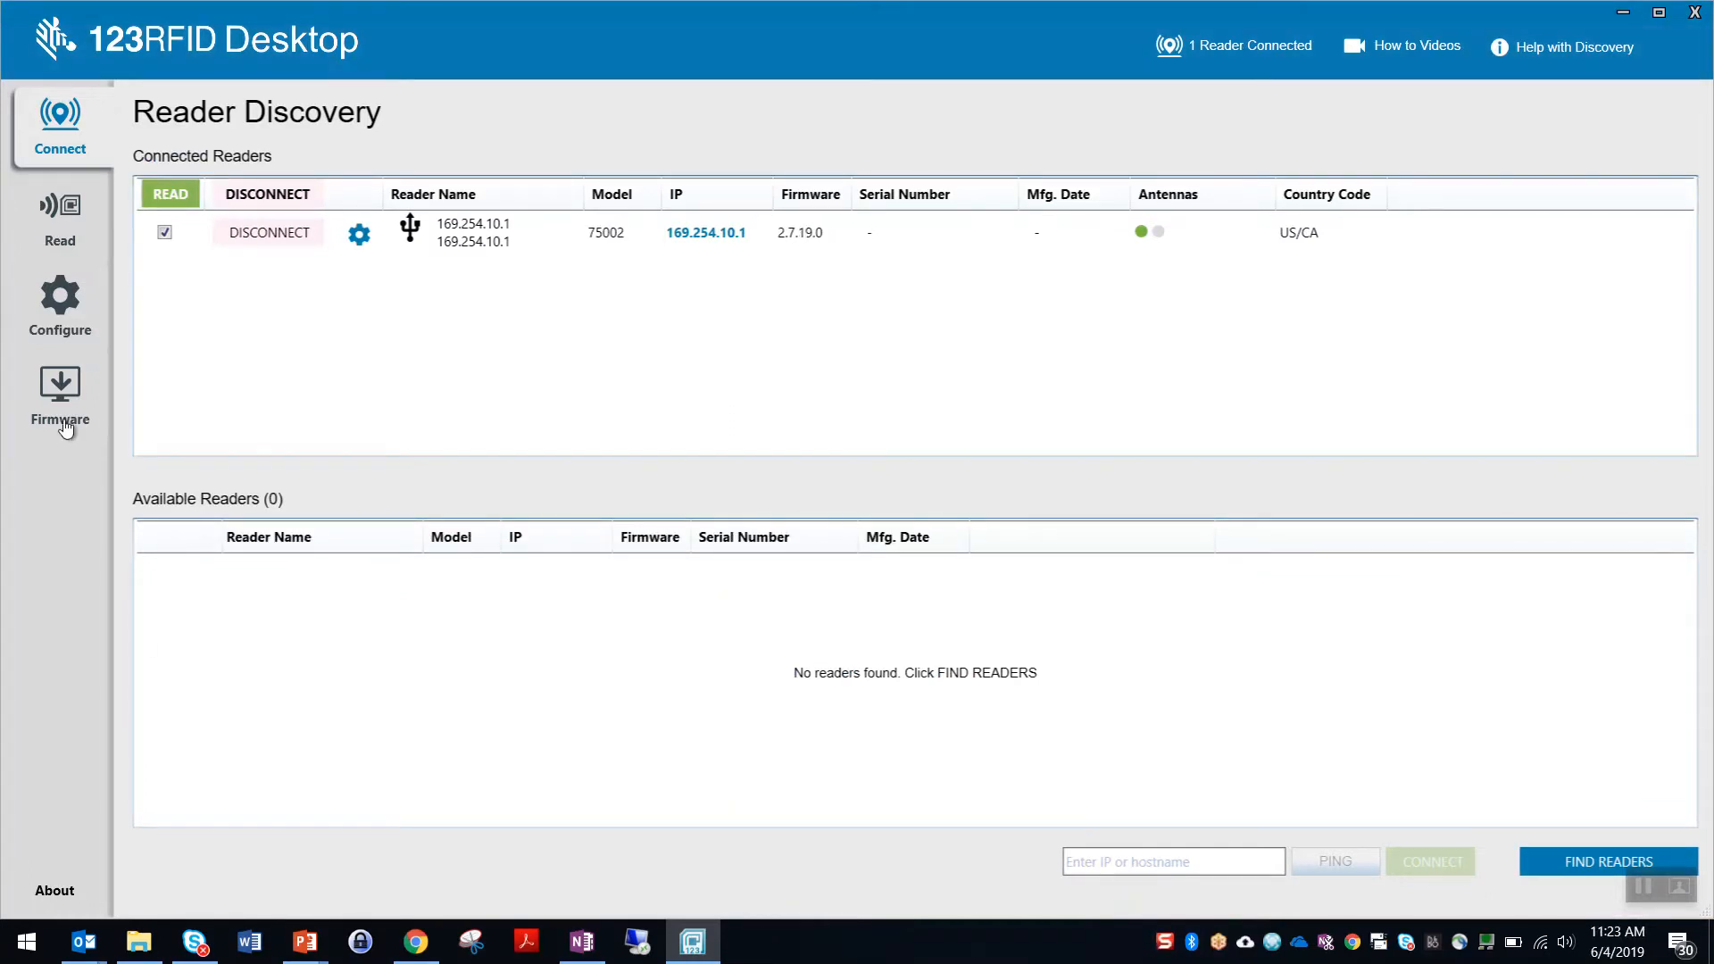
In Firmware, tick reader 169.254.10.1 and start its firmware update
click(59, 396)
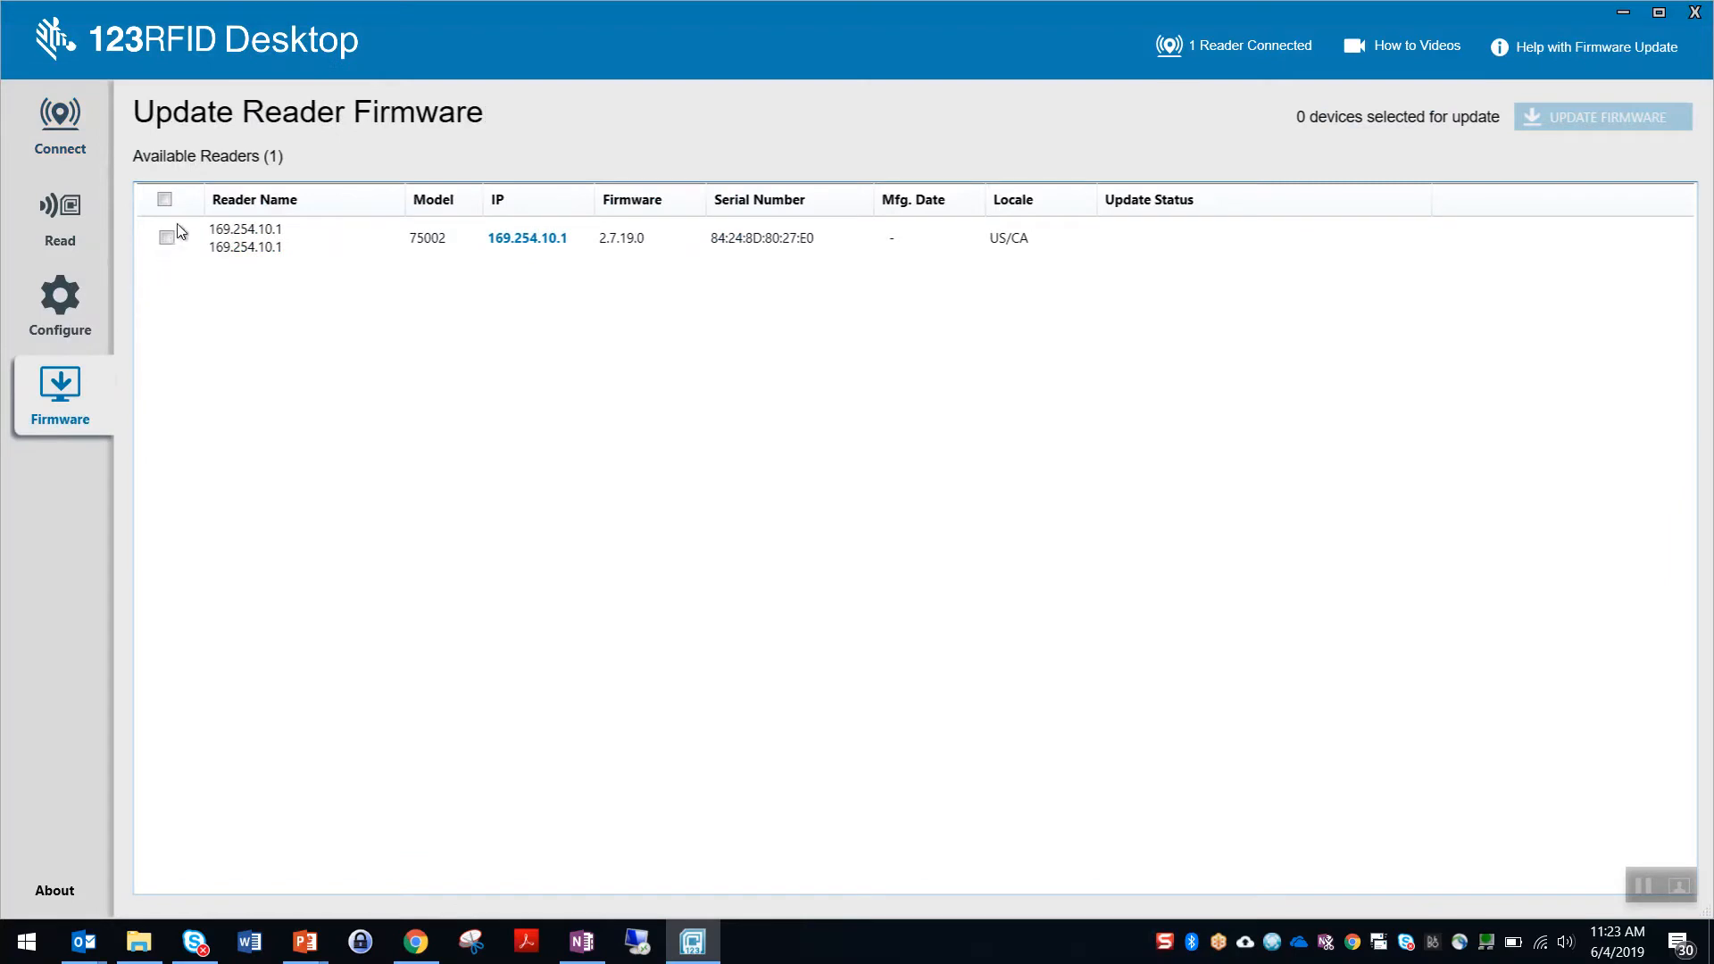
click(164, 237)
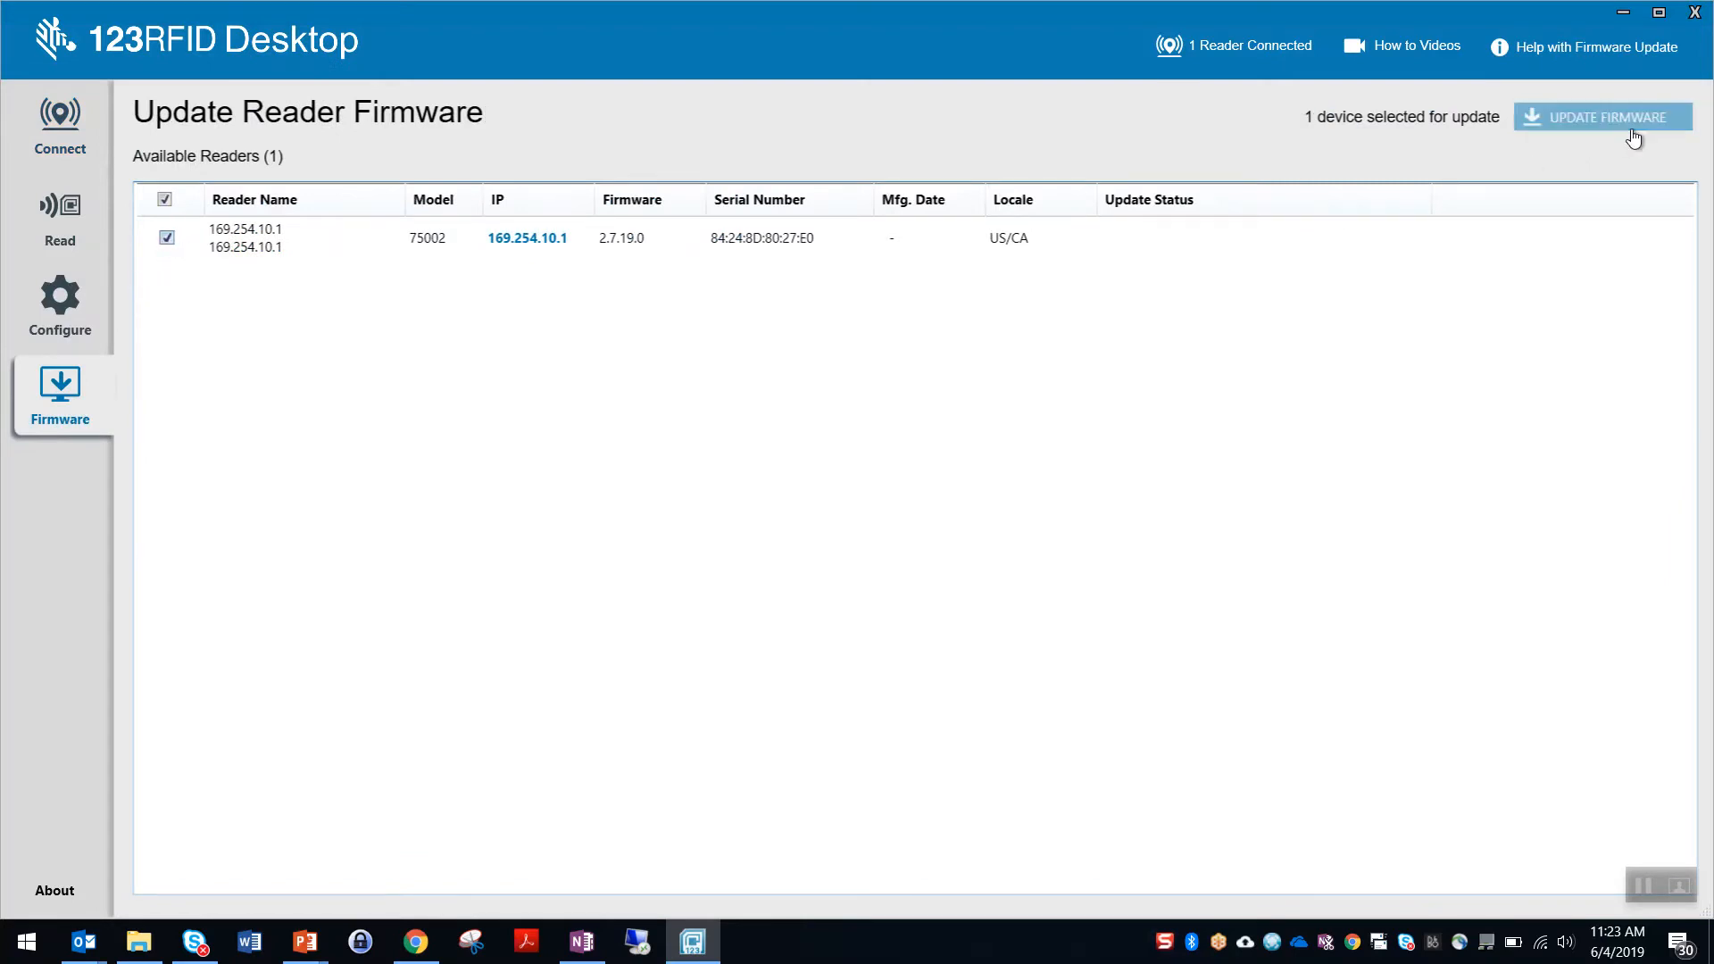
click(1604, 117)
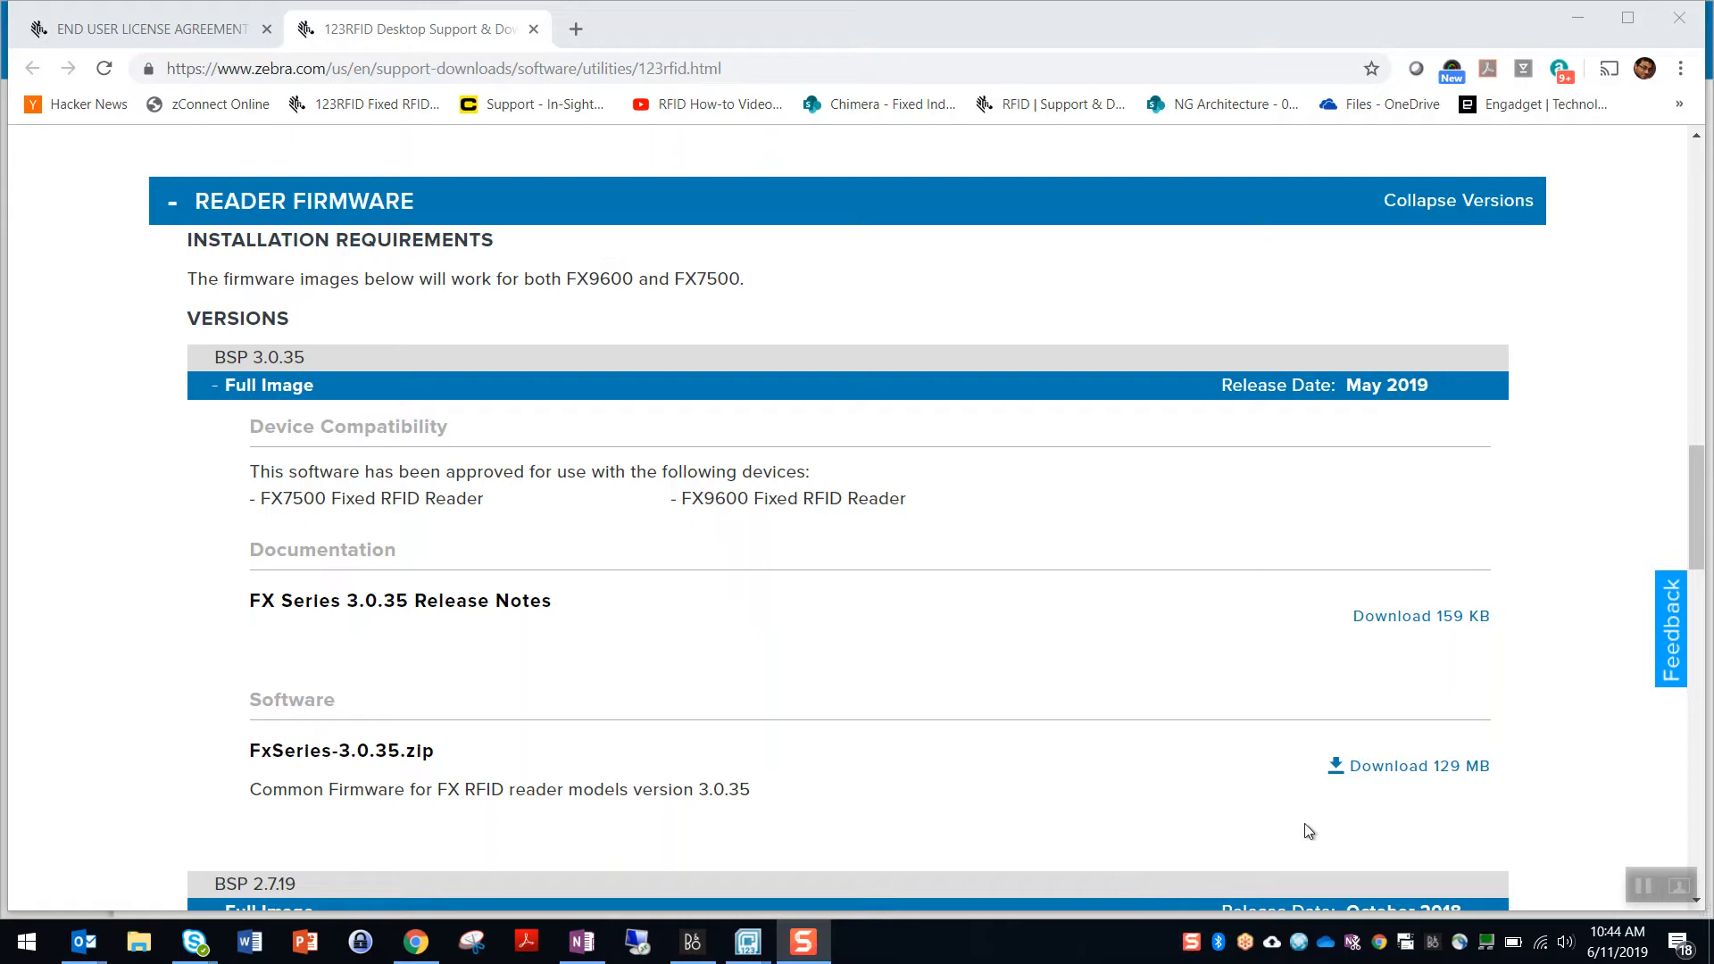
Download FxSeries-3.0.35.zip (129 MB), accepting the license to begin
click(1420, 766)
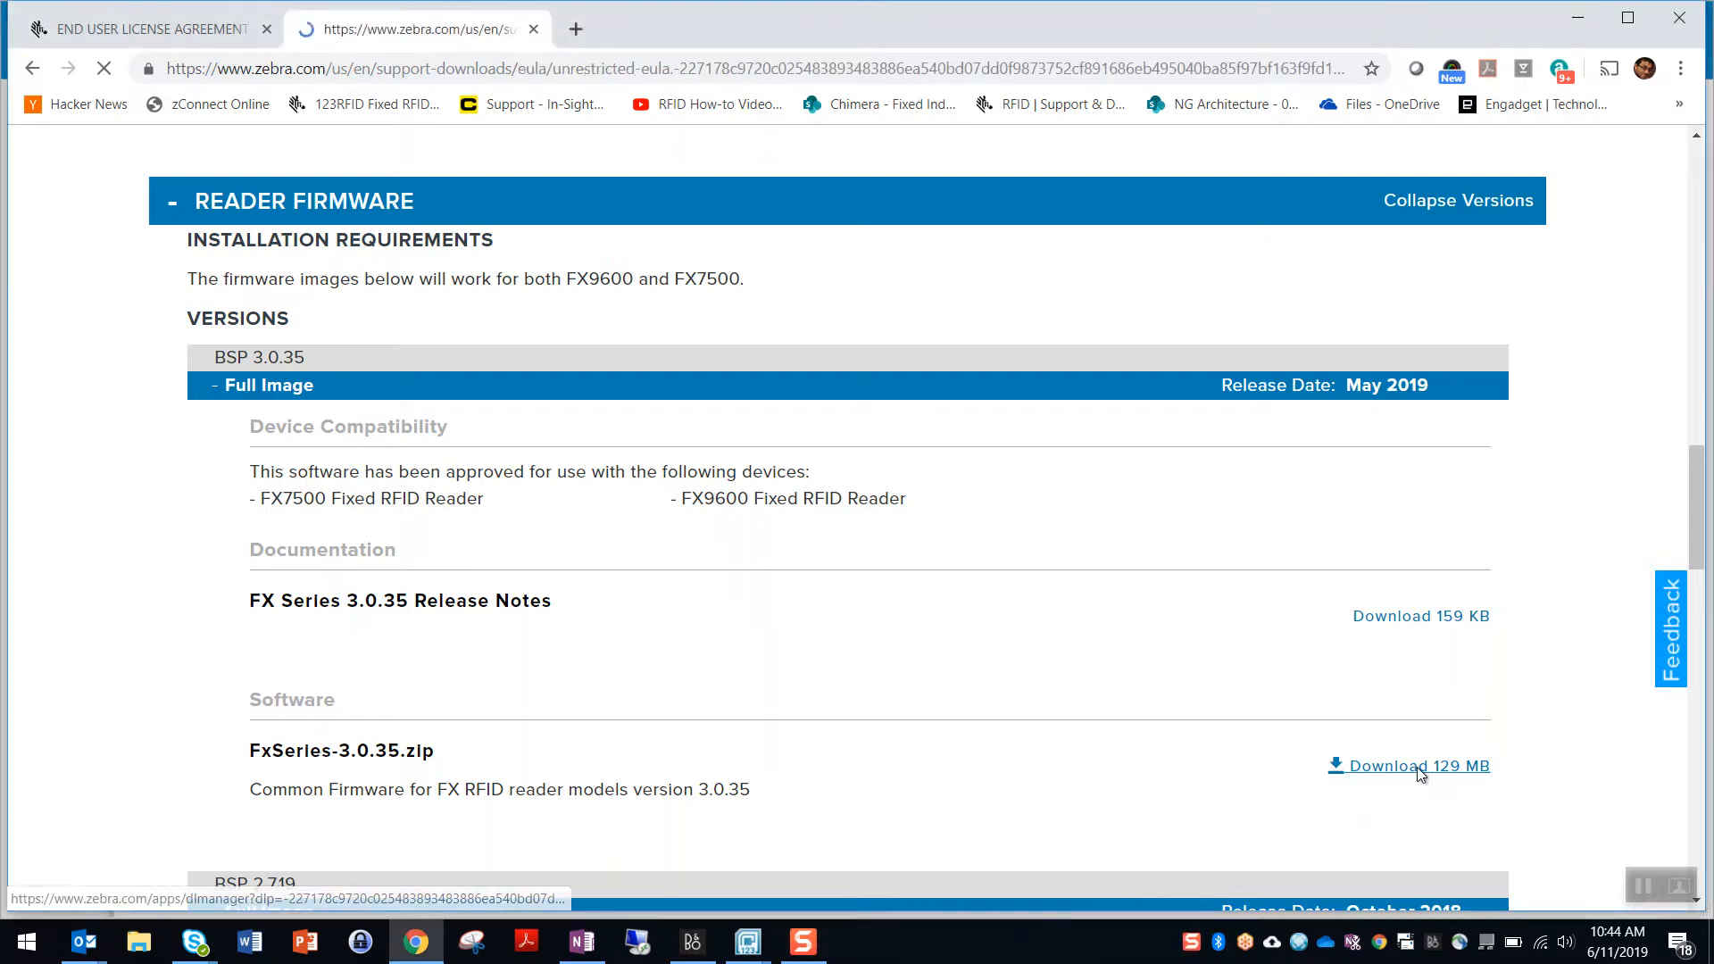
click(1417, 766)
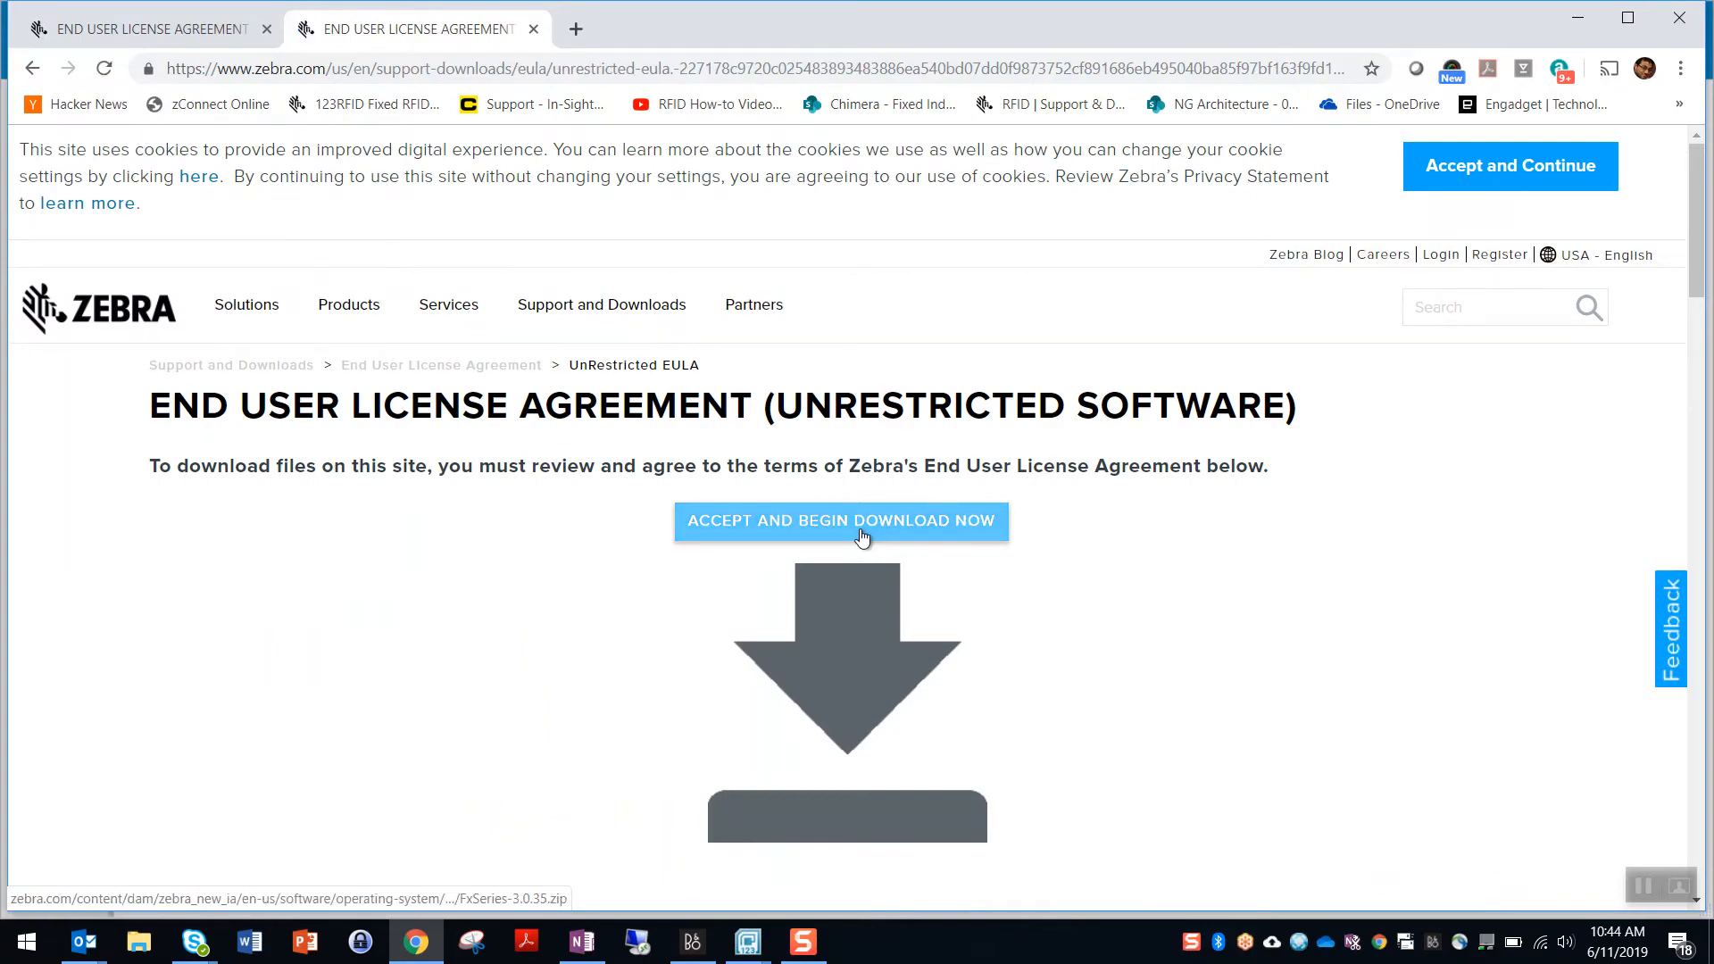
click(841, 520)
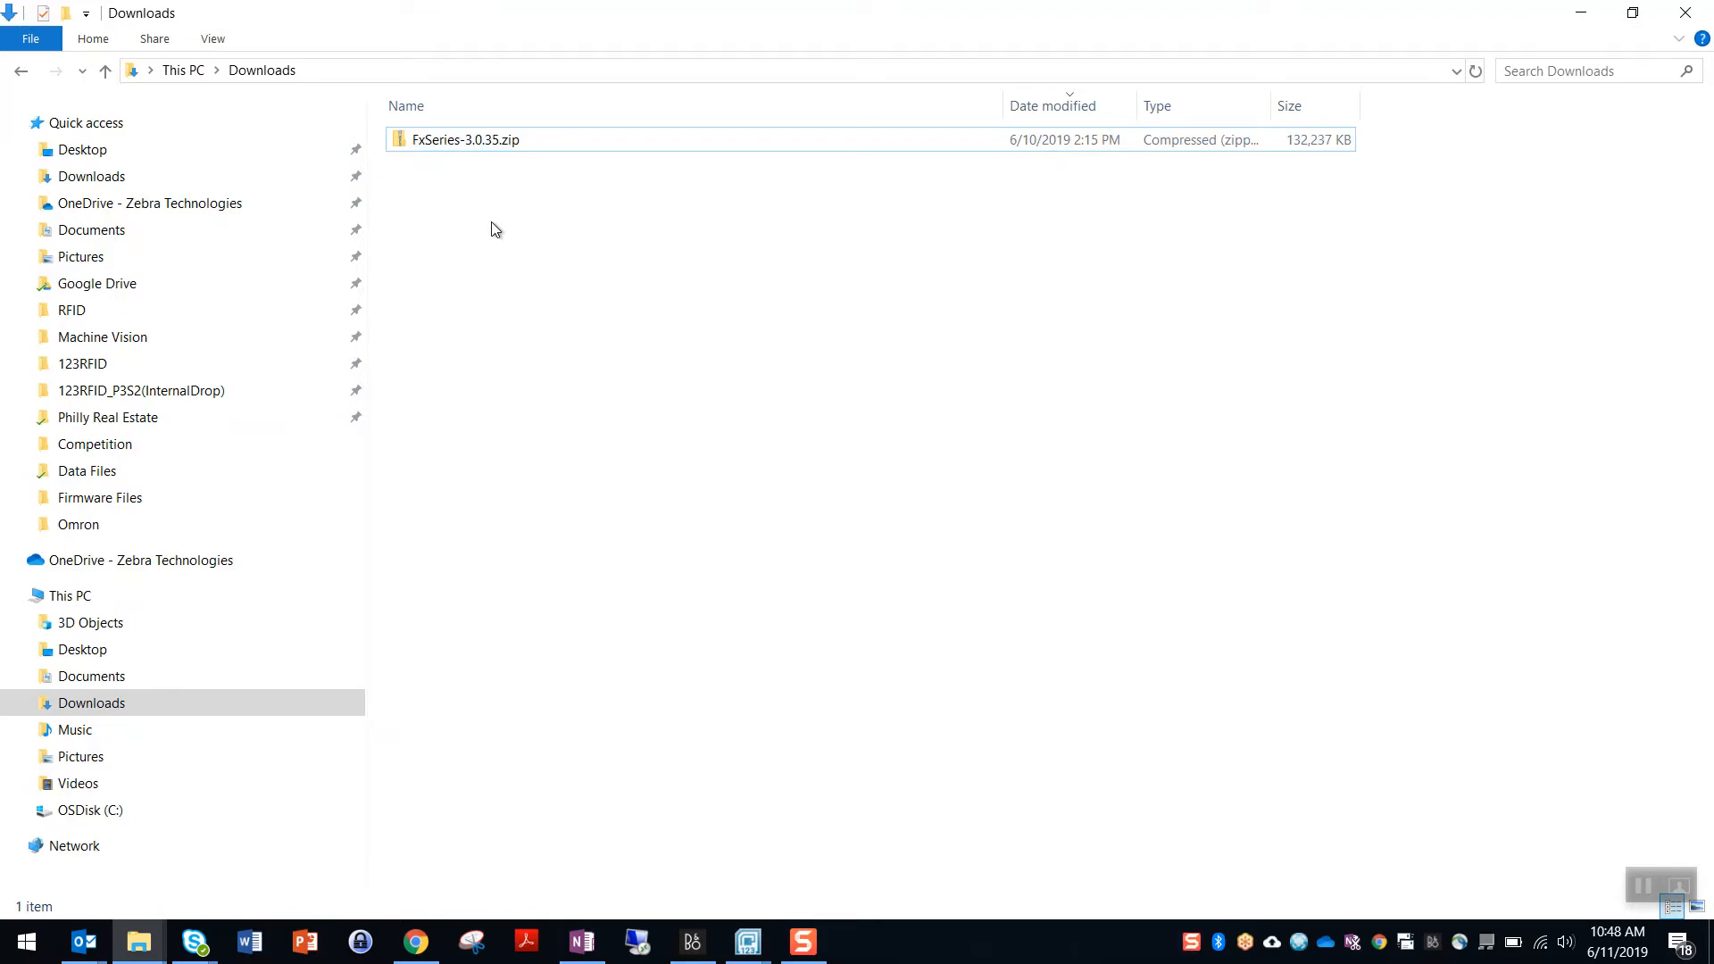
mouse_move(478, 140)
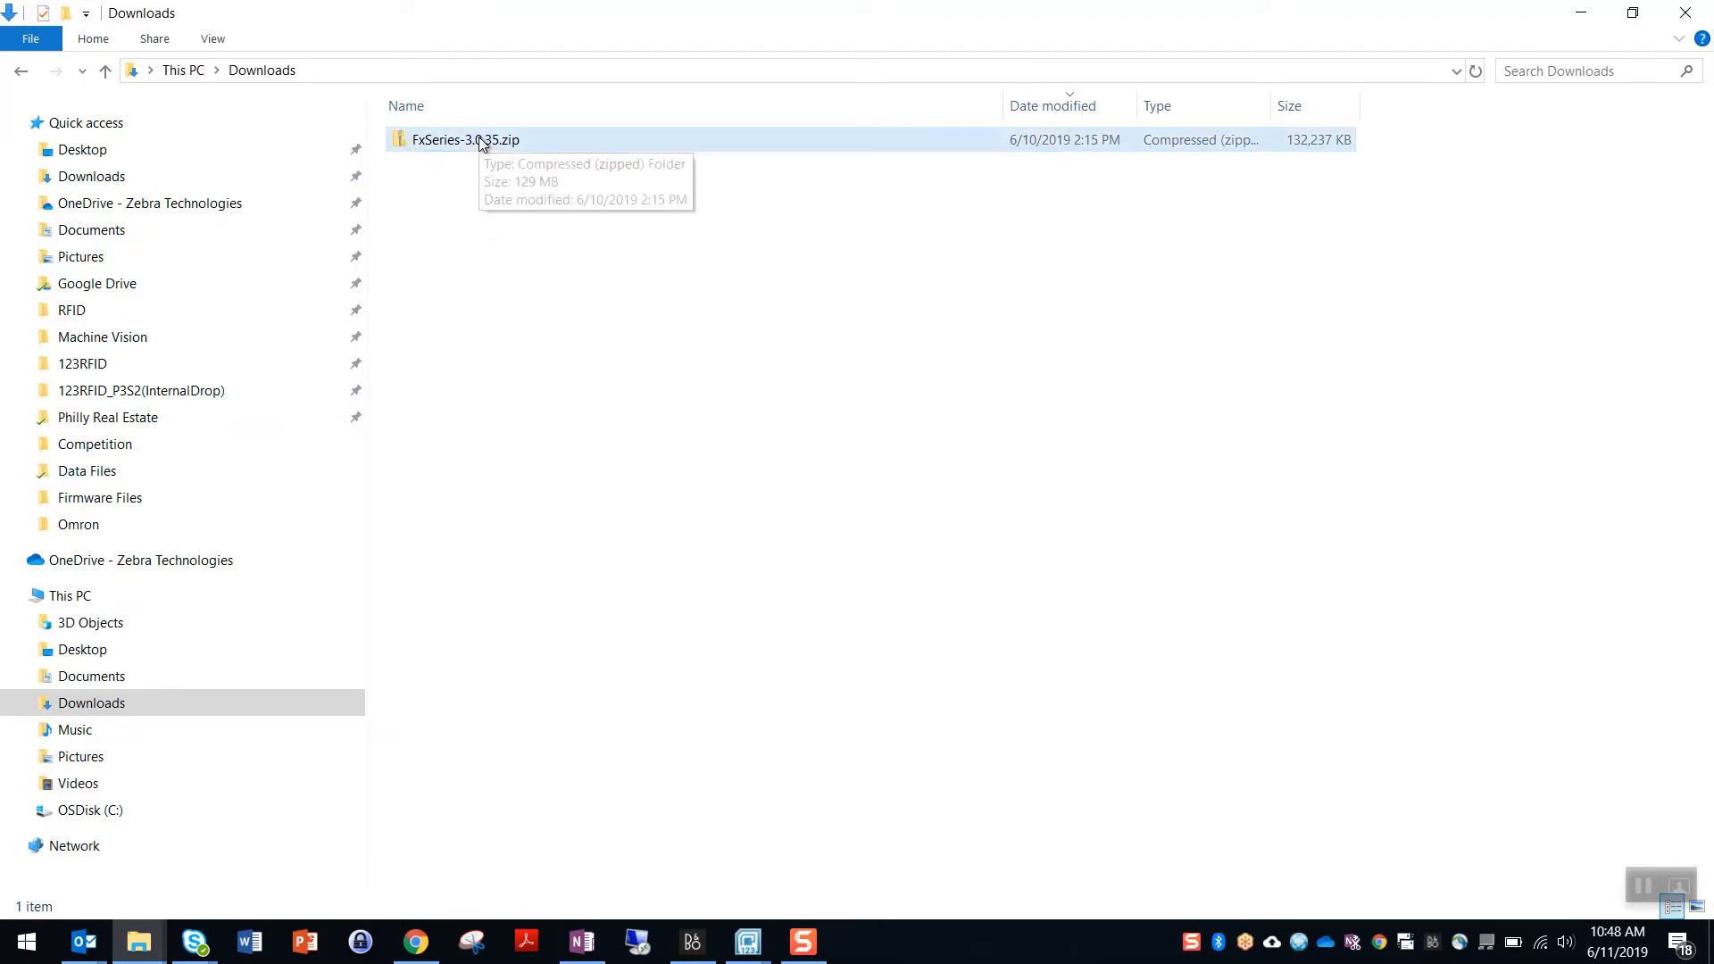
Extract FxSeries-3.0.35.zip into Public Documents\123RFID\Firmware Files
right_click(464, 140)
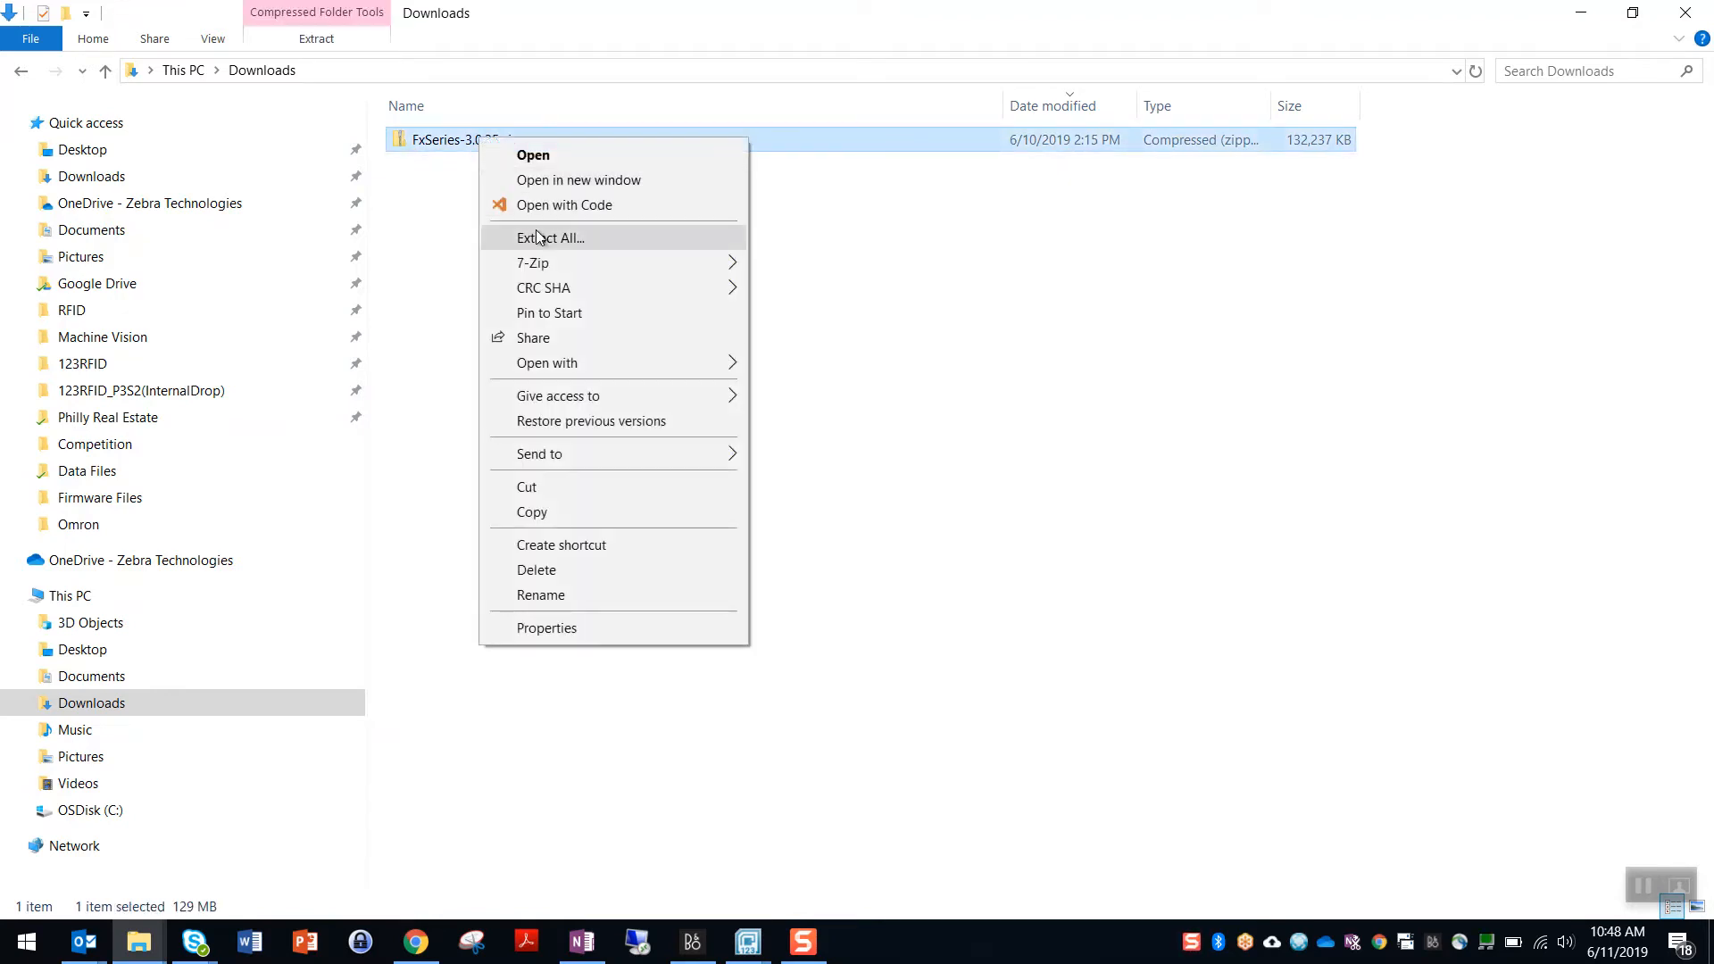
click(548, 237)
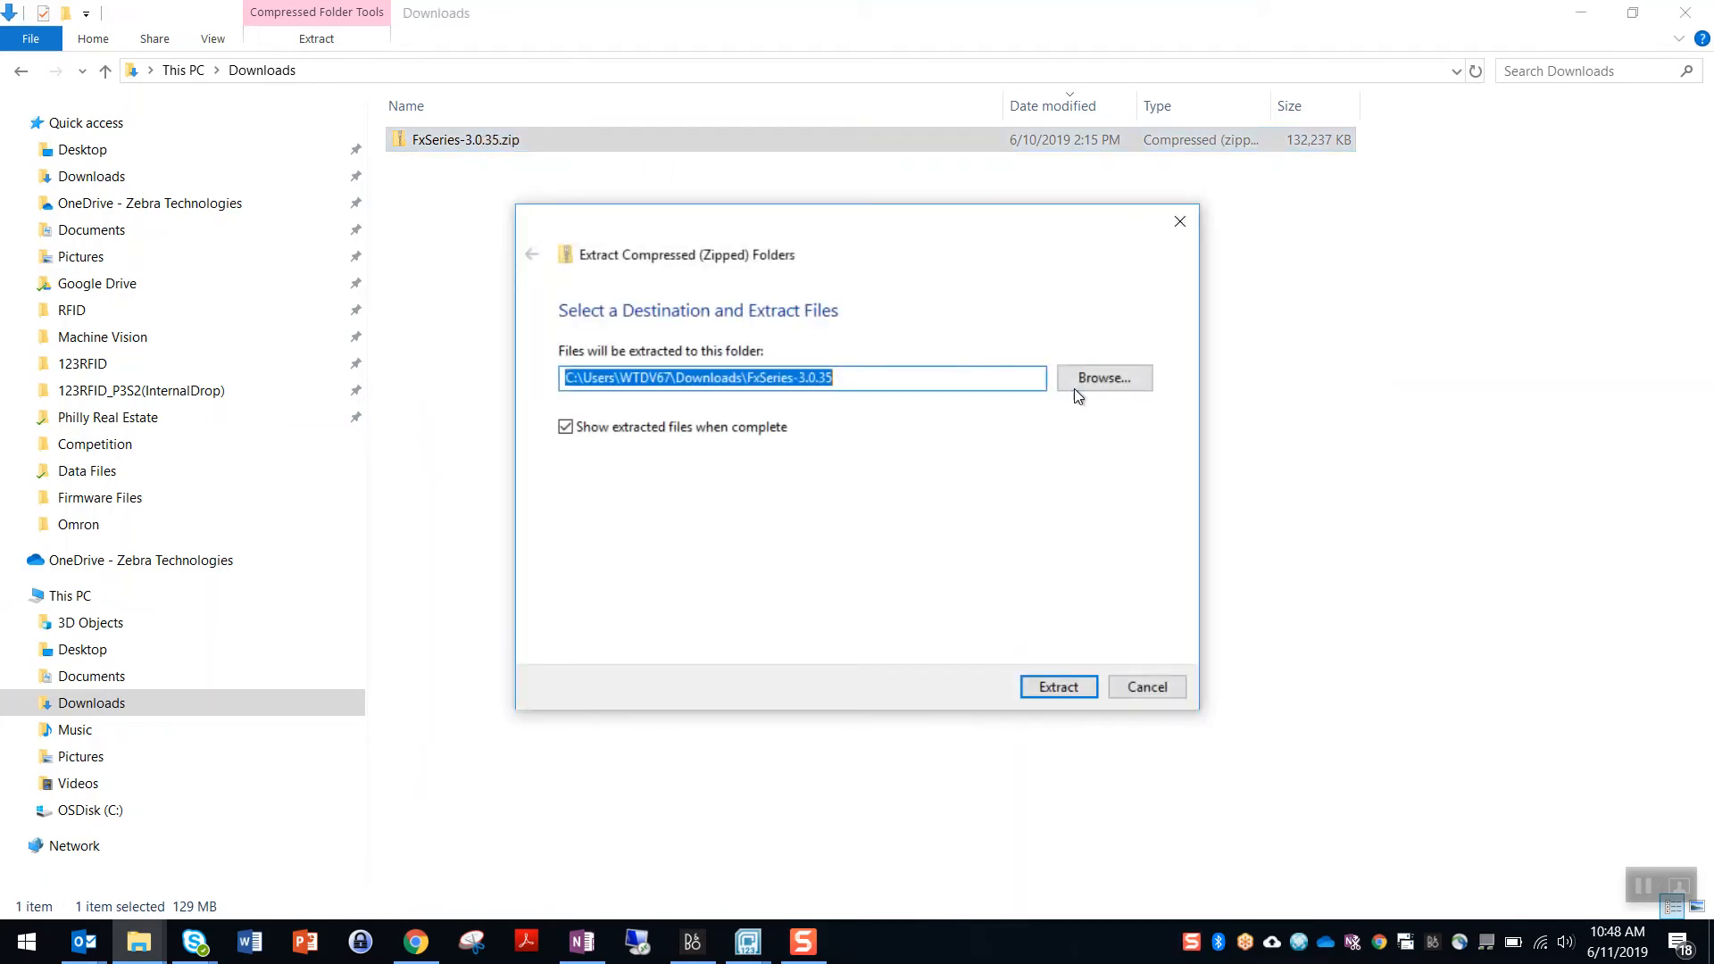
click(1103, 377)
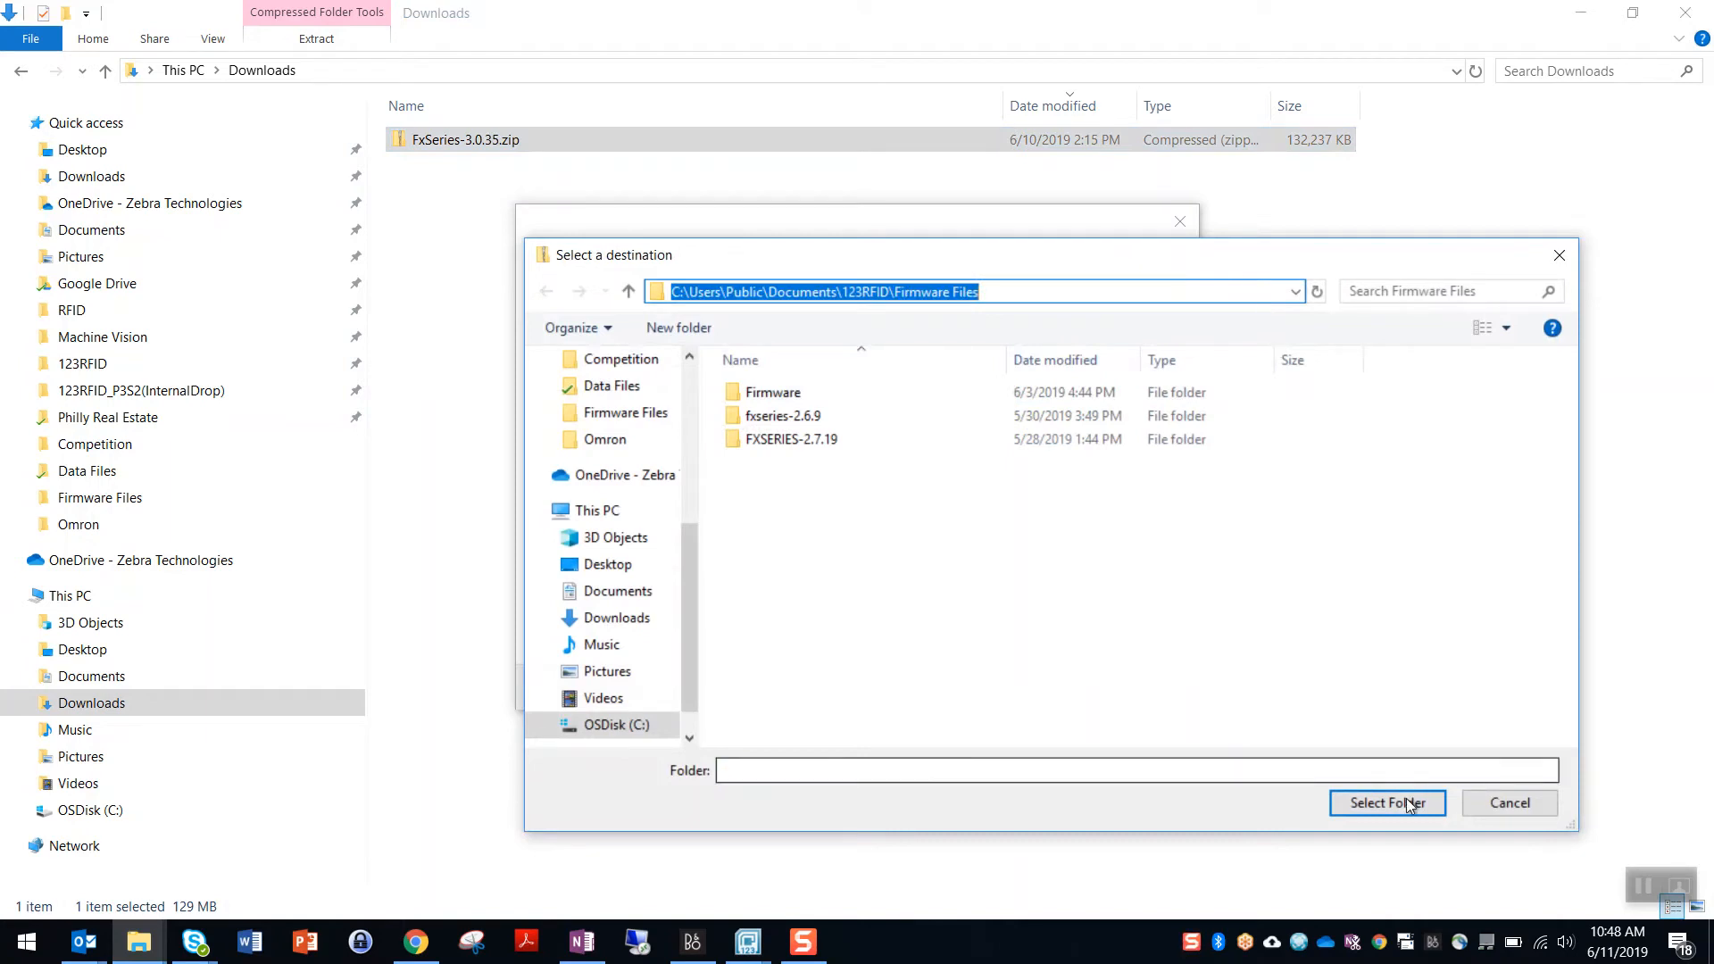
click(1386, 801)
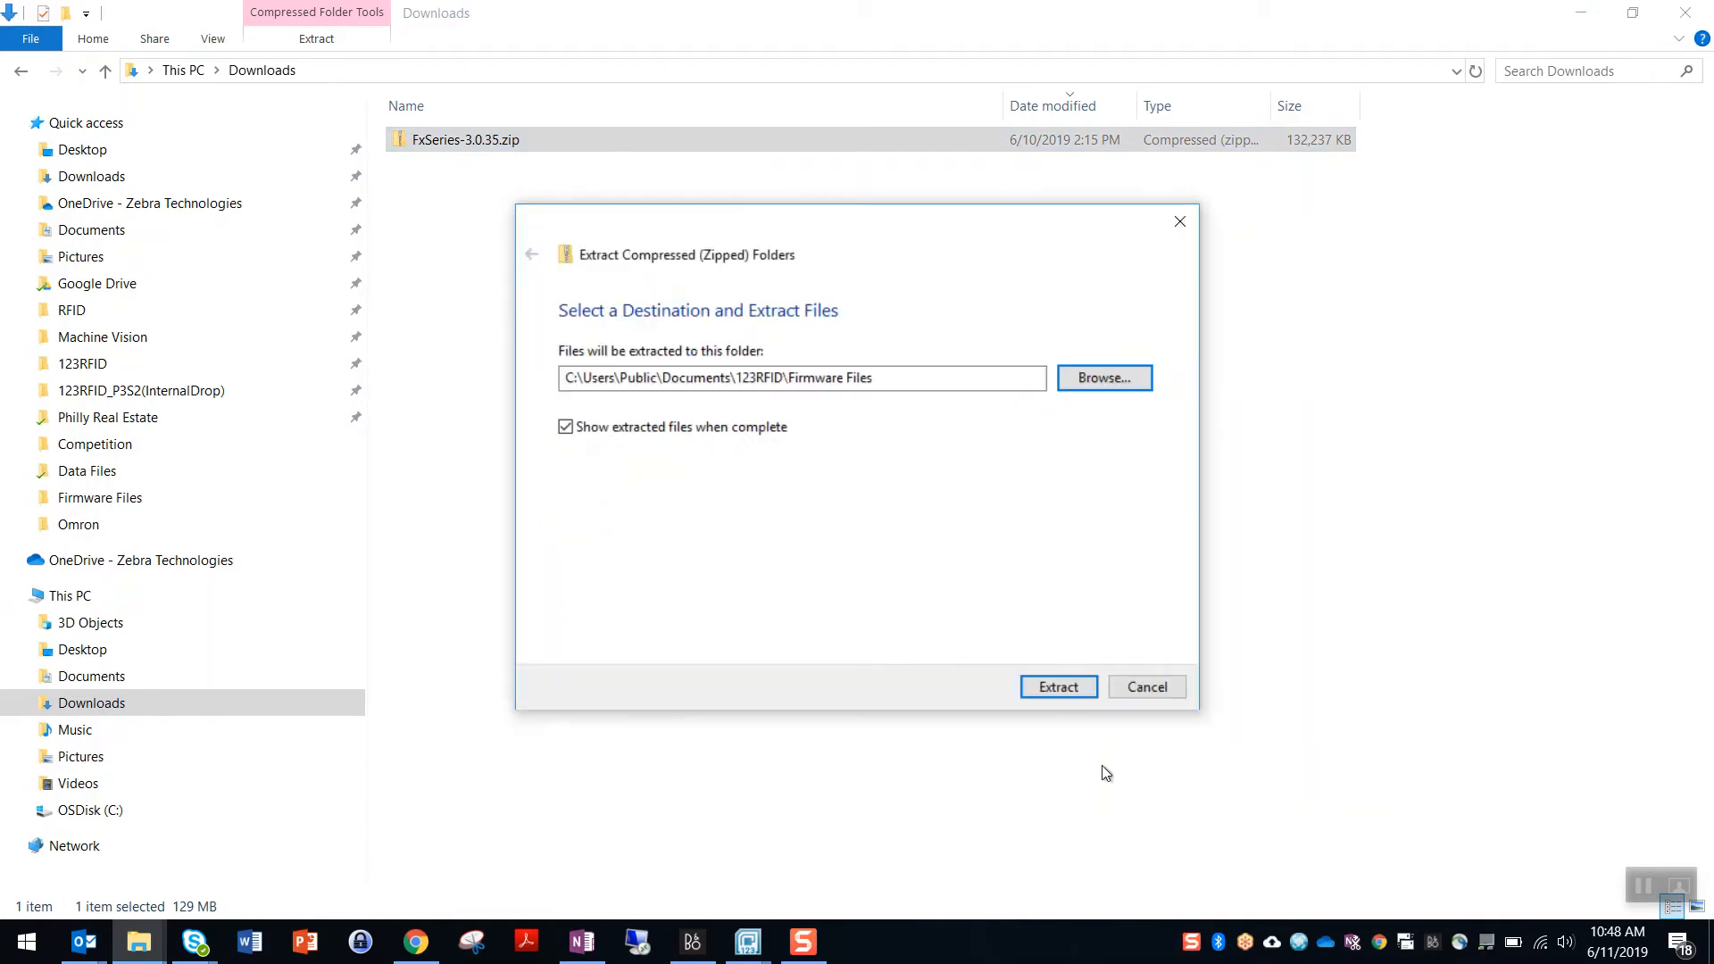
click(1055, 686)
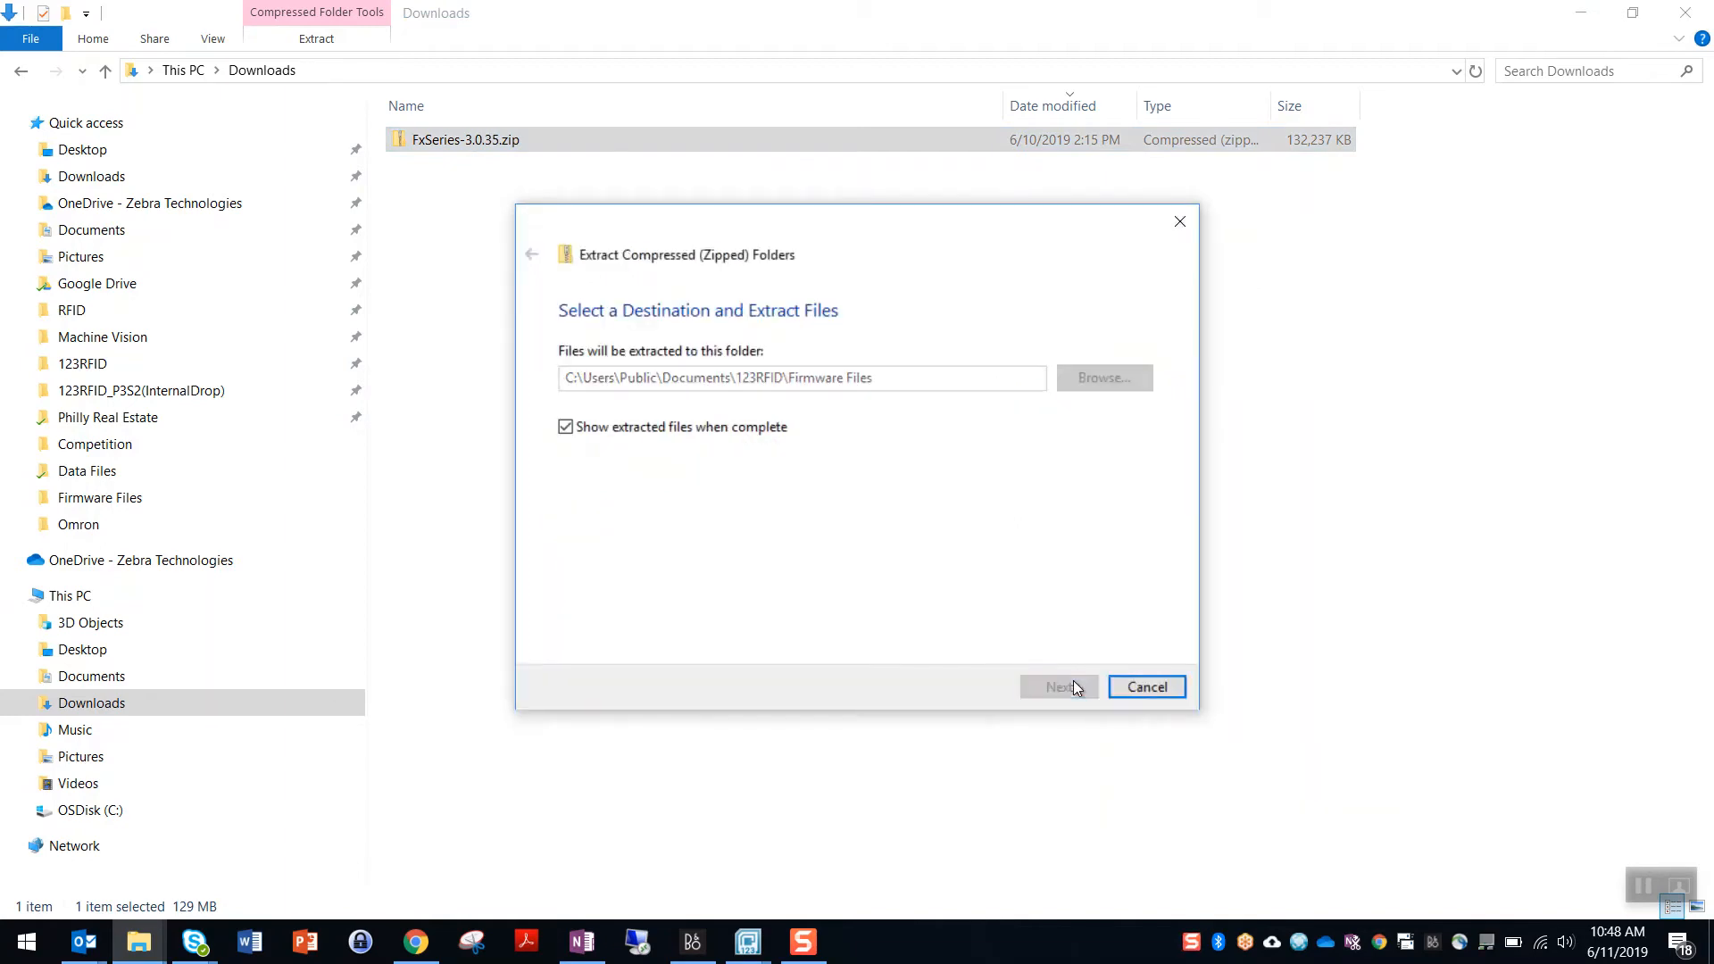
click(1055, 686)
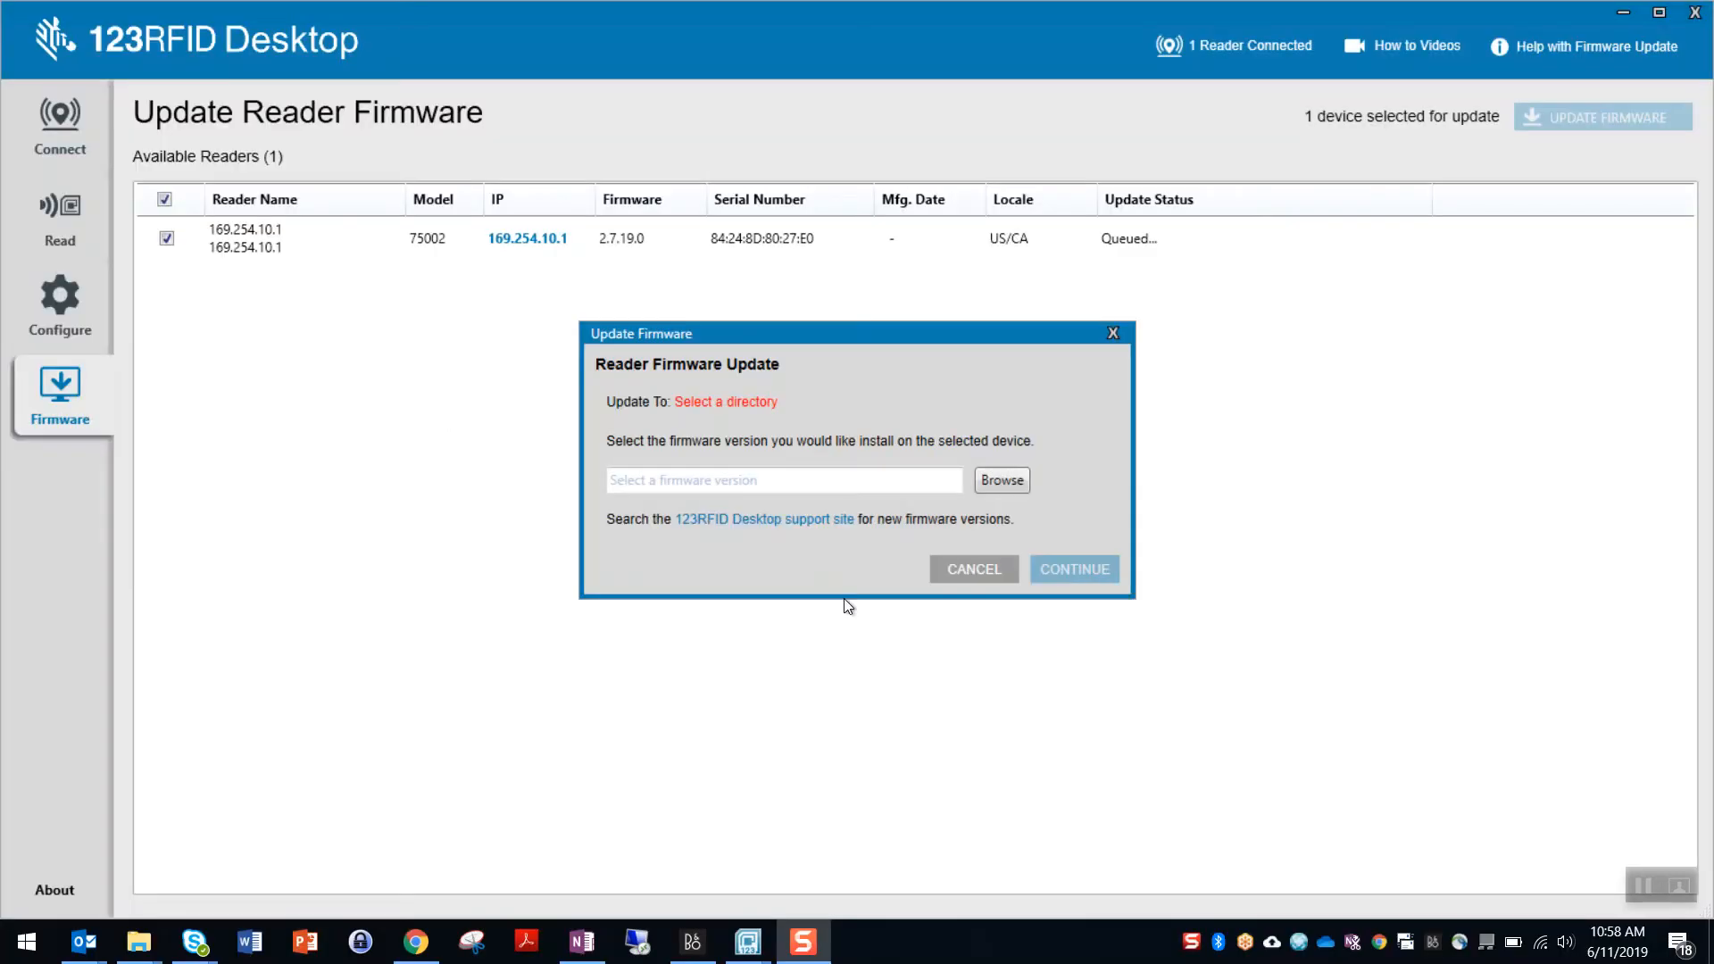
Choose Firmware Files\FxSeries-3.0.35 as the update source for version 3.0.35.0 and continue
click(1000, 480)
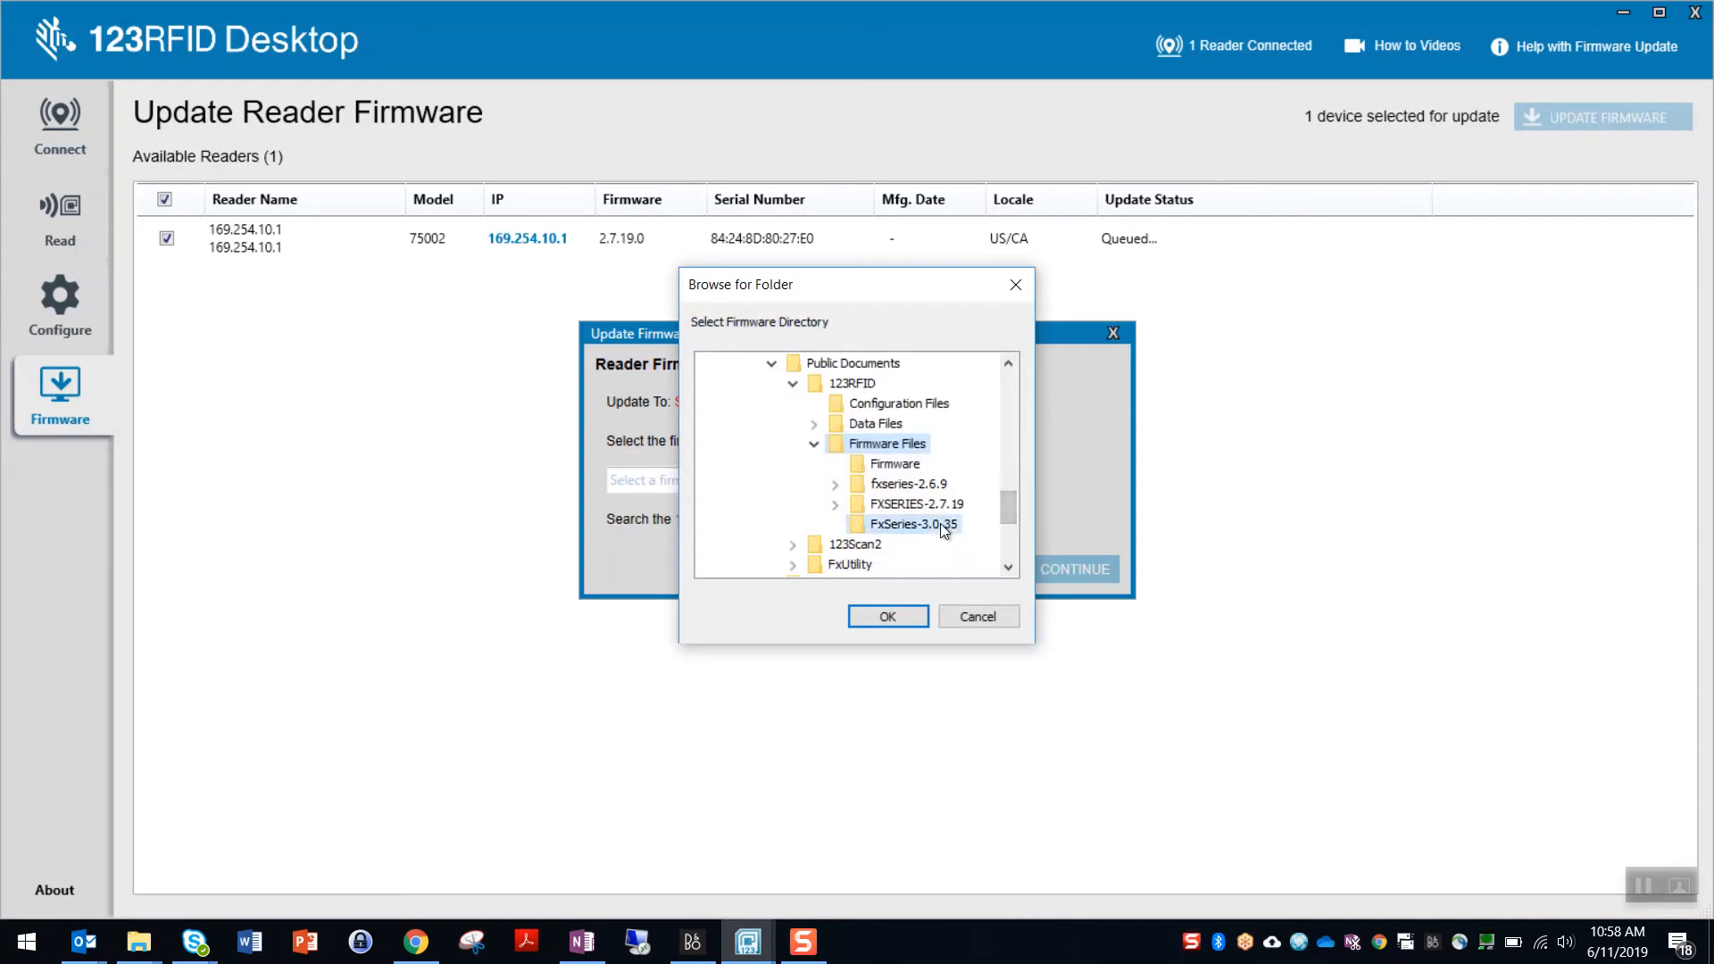
click(888, 616)
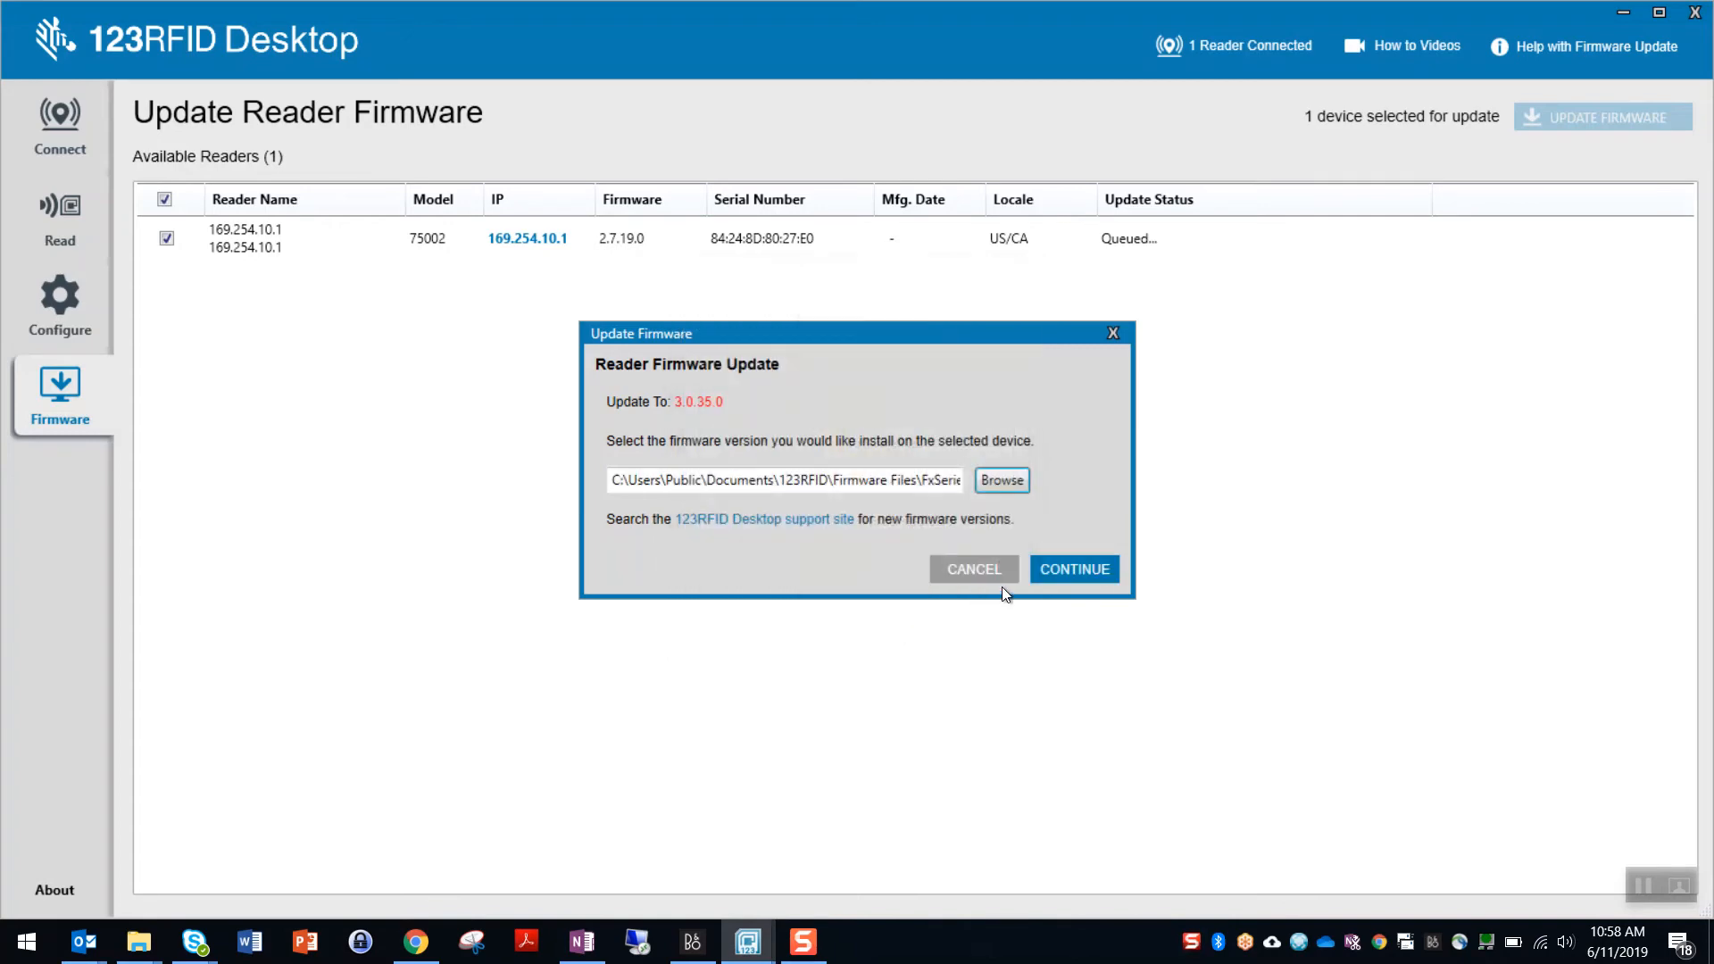
click(1073, 568)
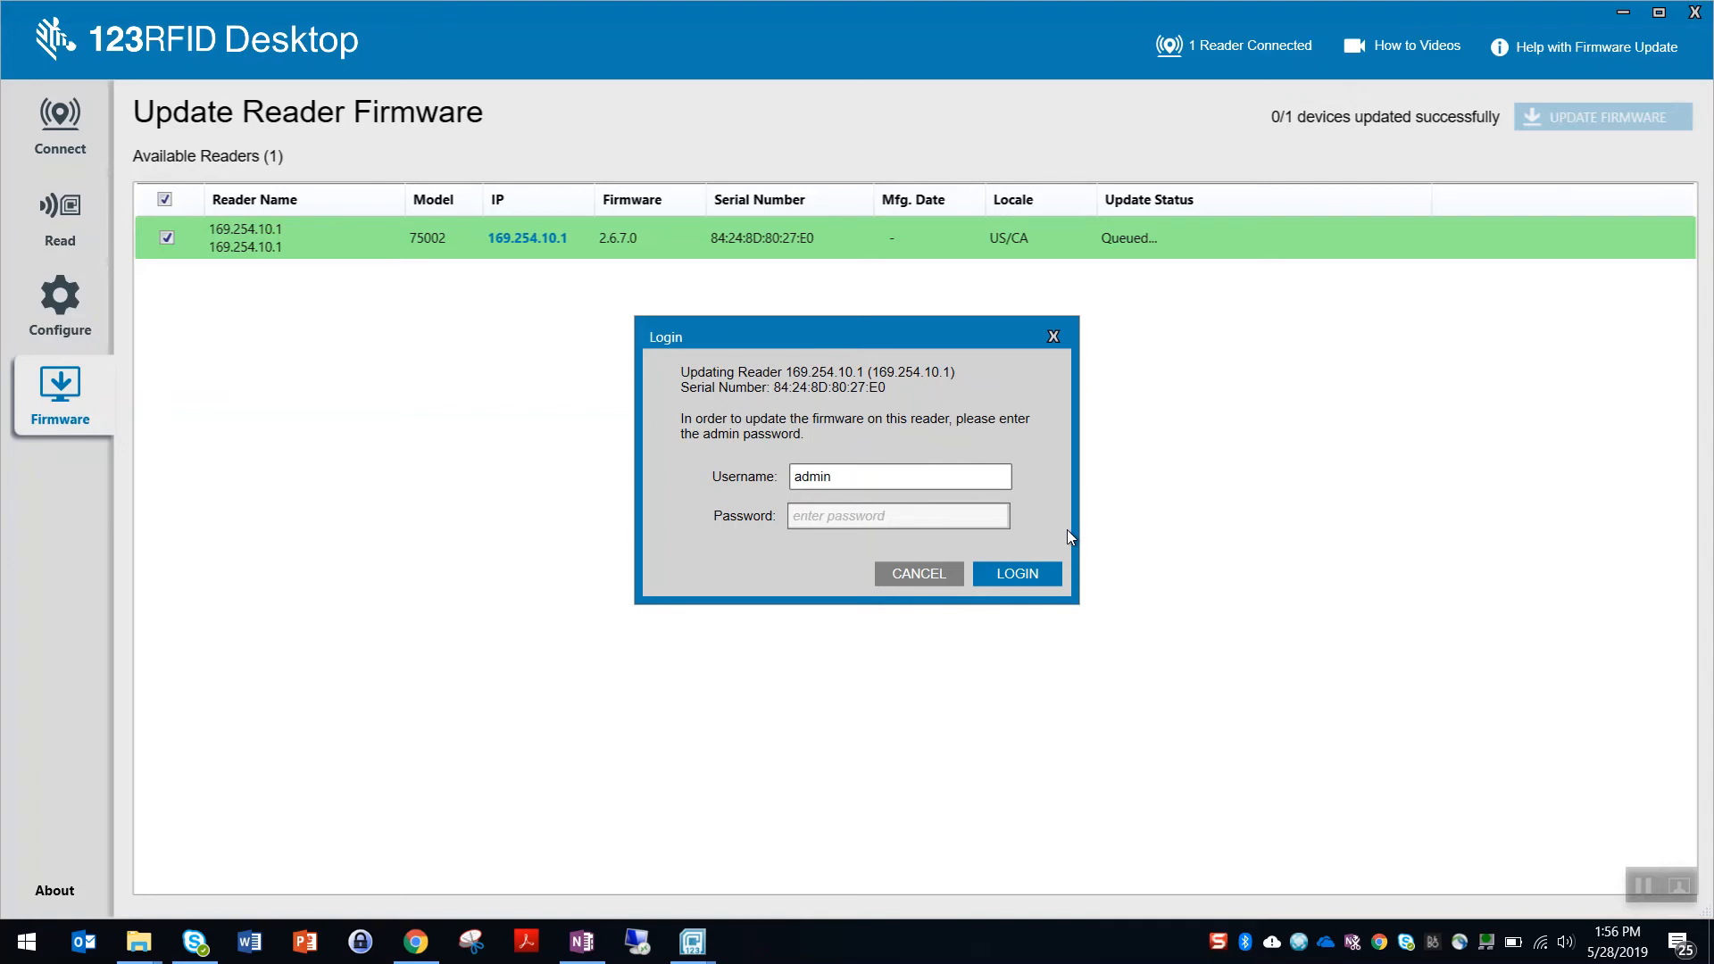
Enter the admin password and log in so the firmware update begins
click(896, 514)
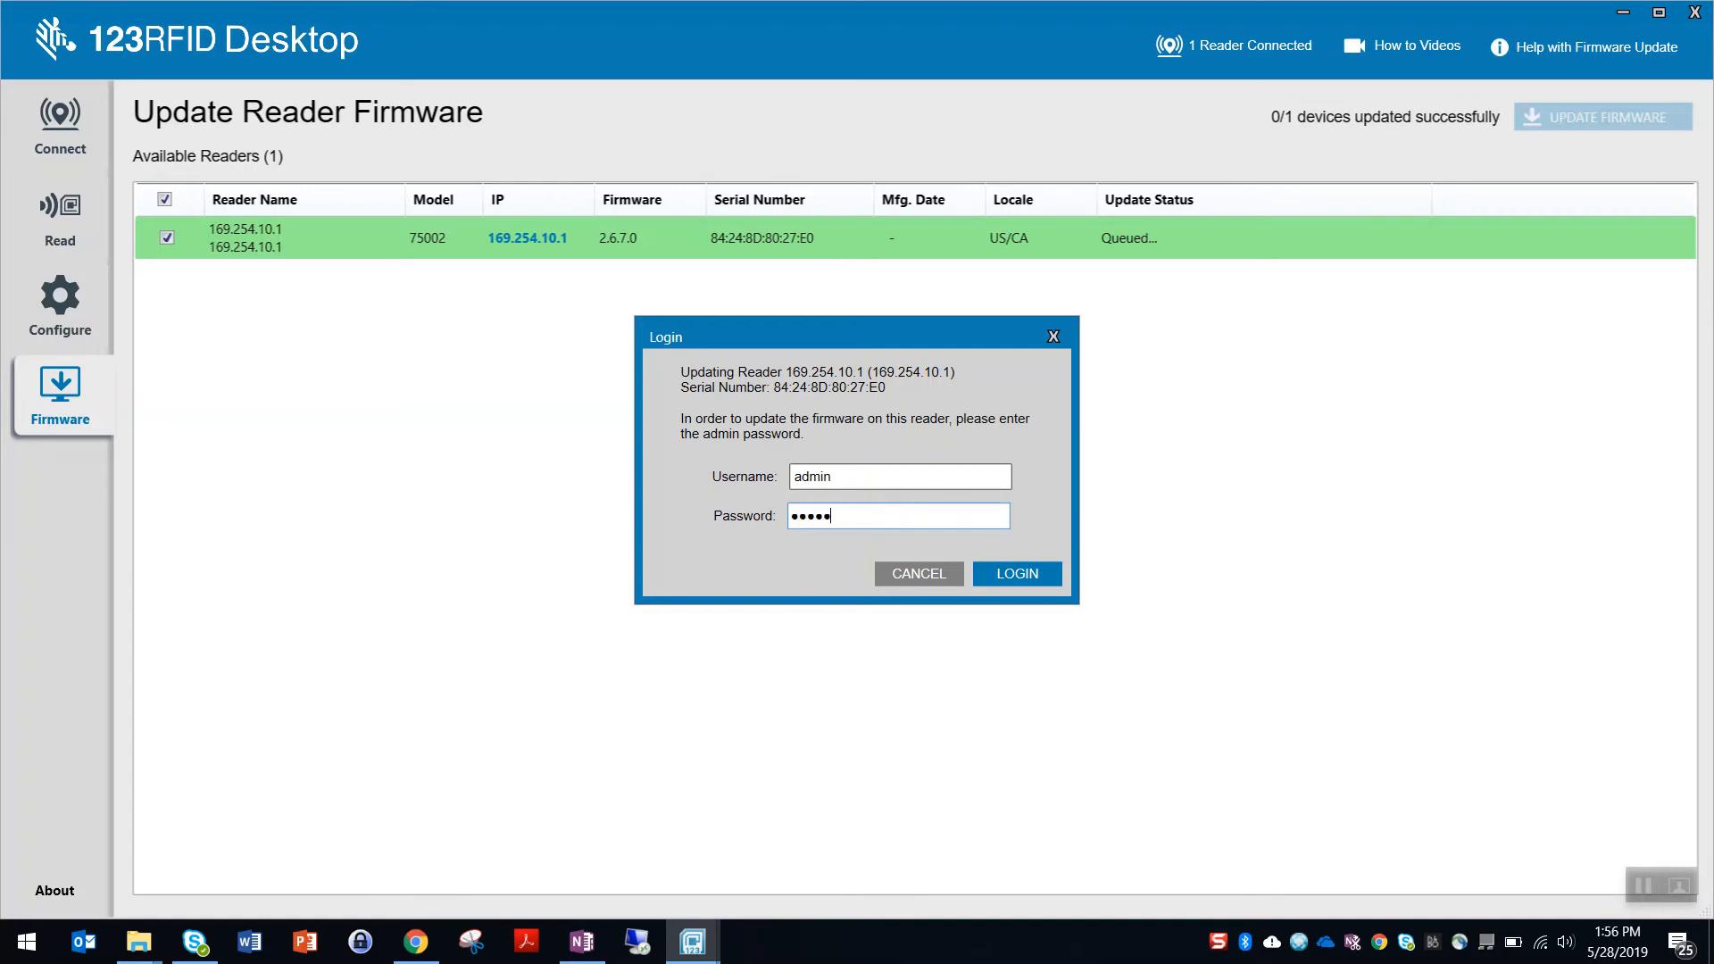
text(•)
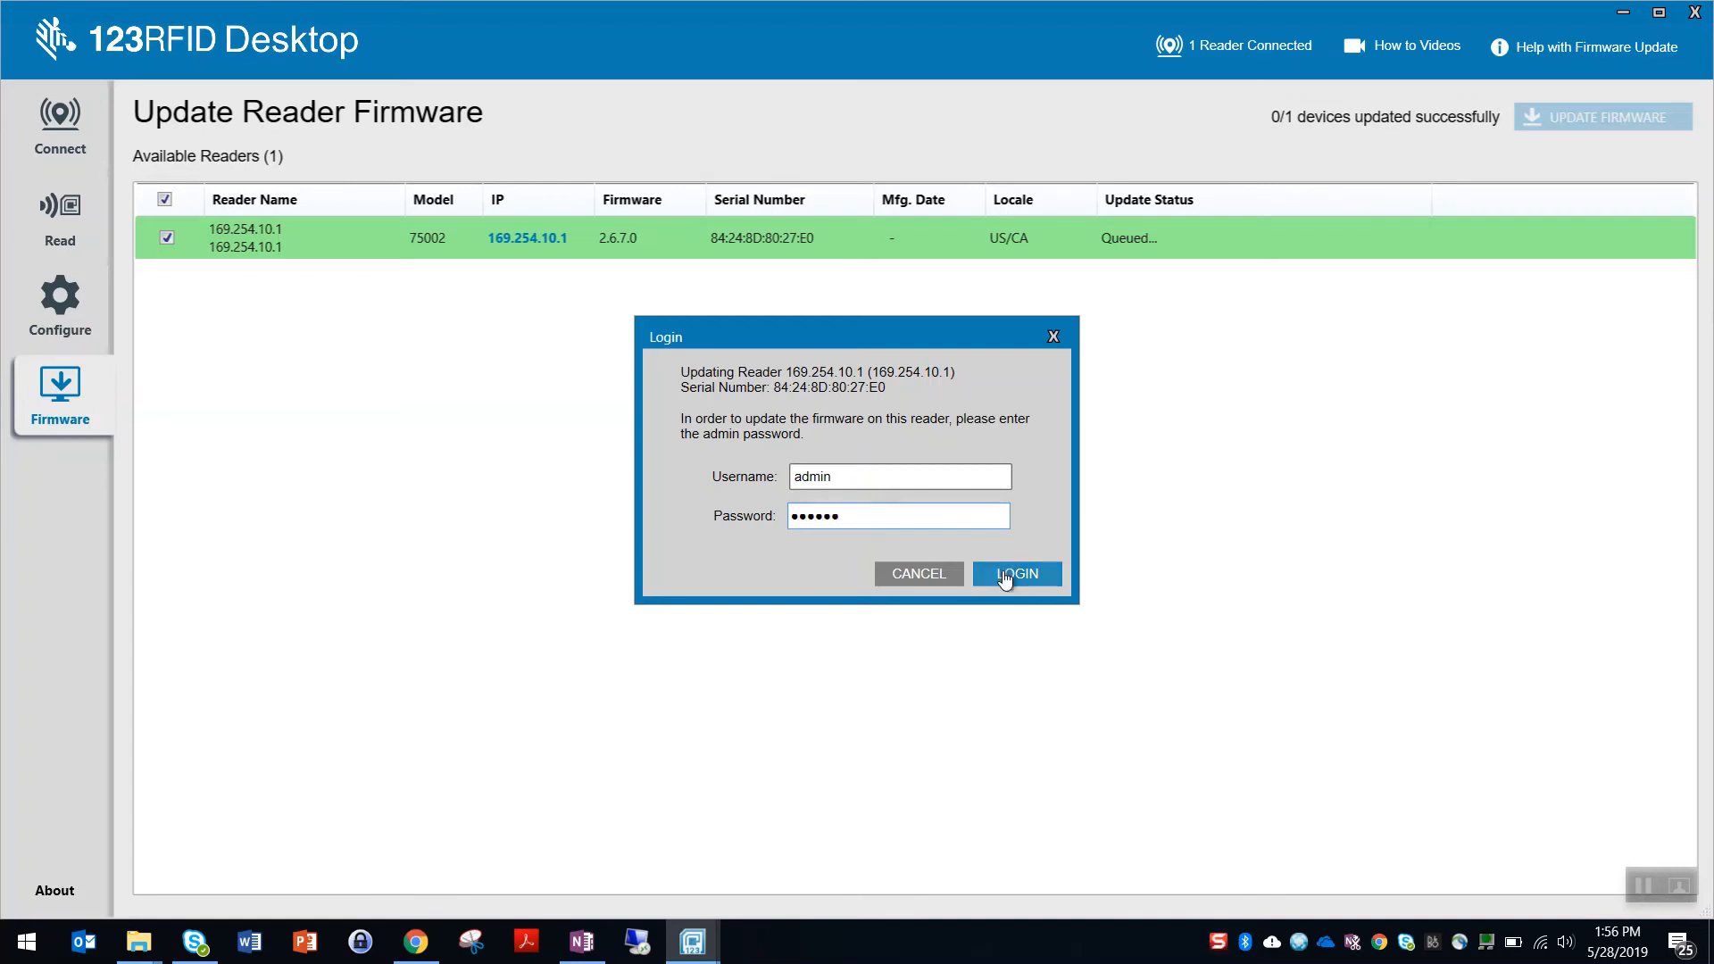
click(1014, 574)
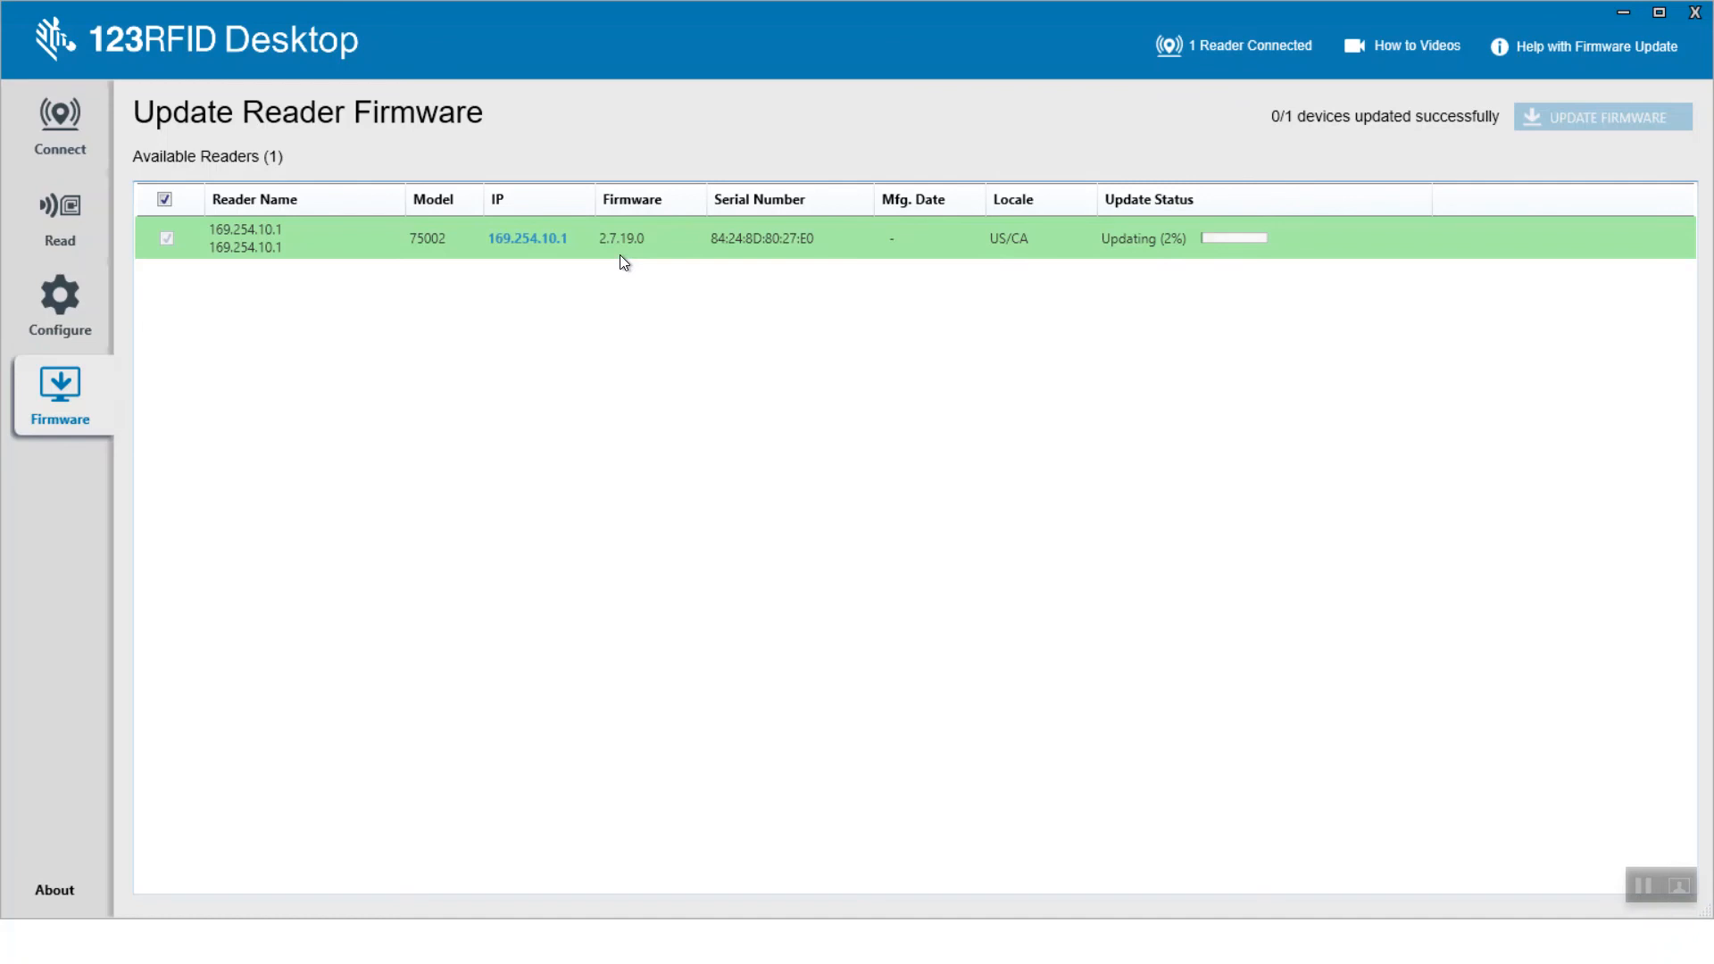
mouse_move(1142, 268)
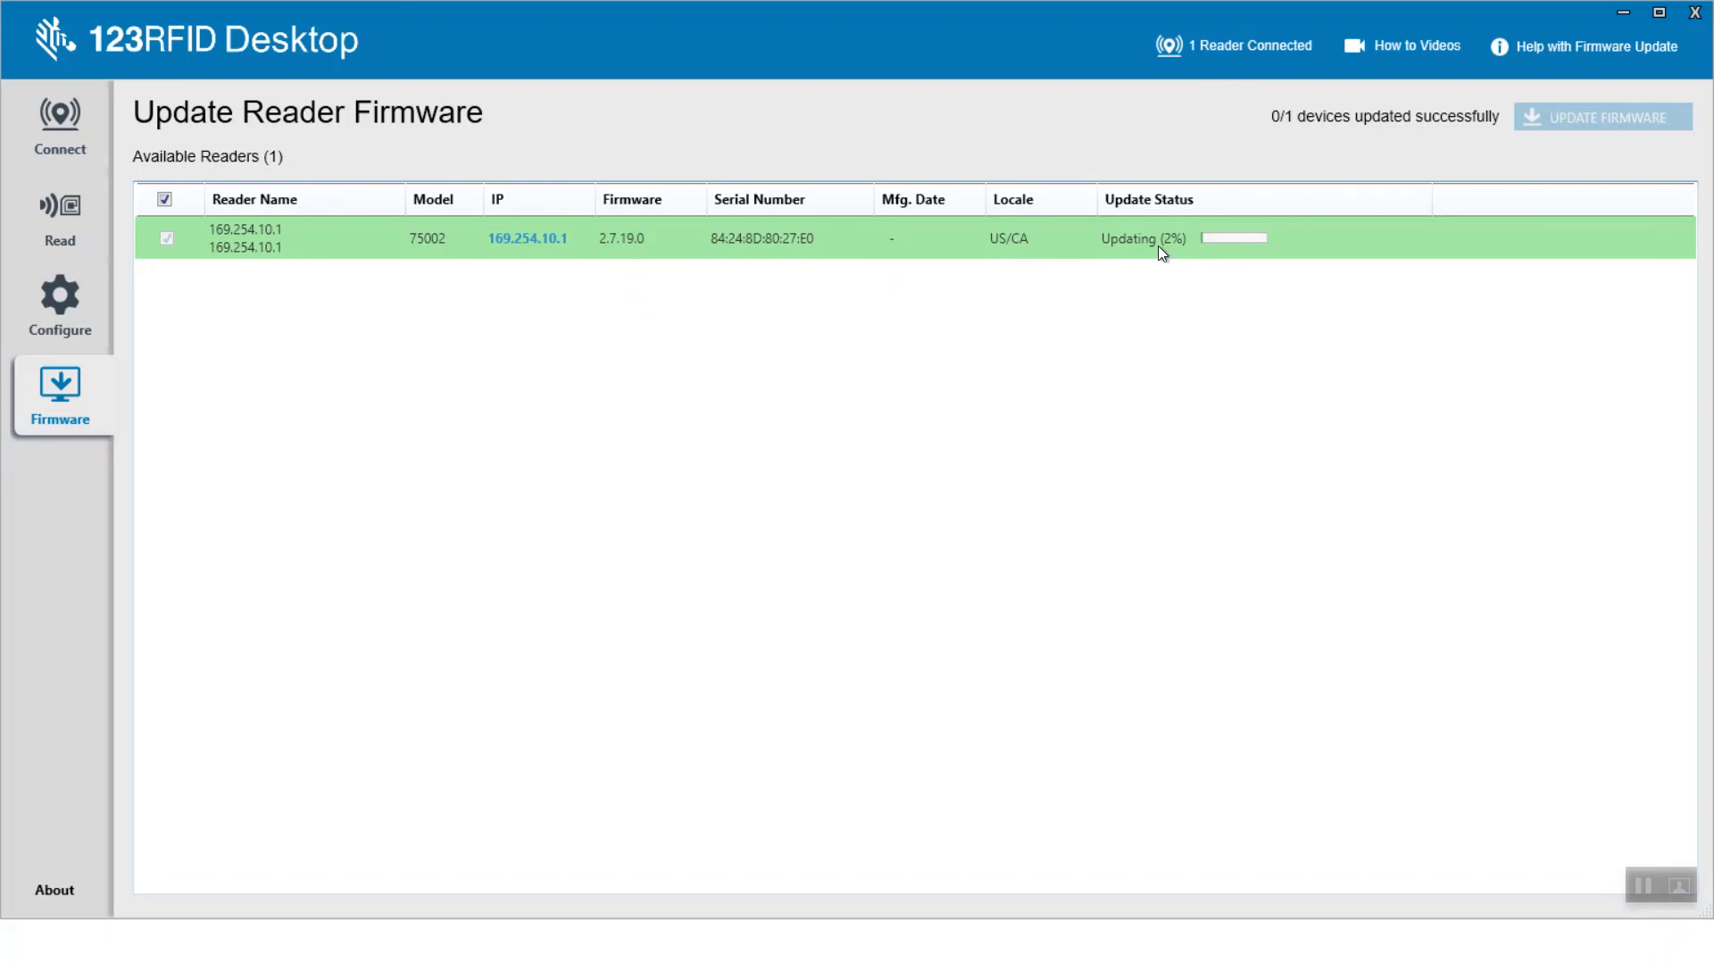
mouse_move(1166, 264)
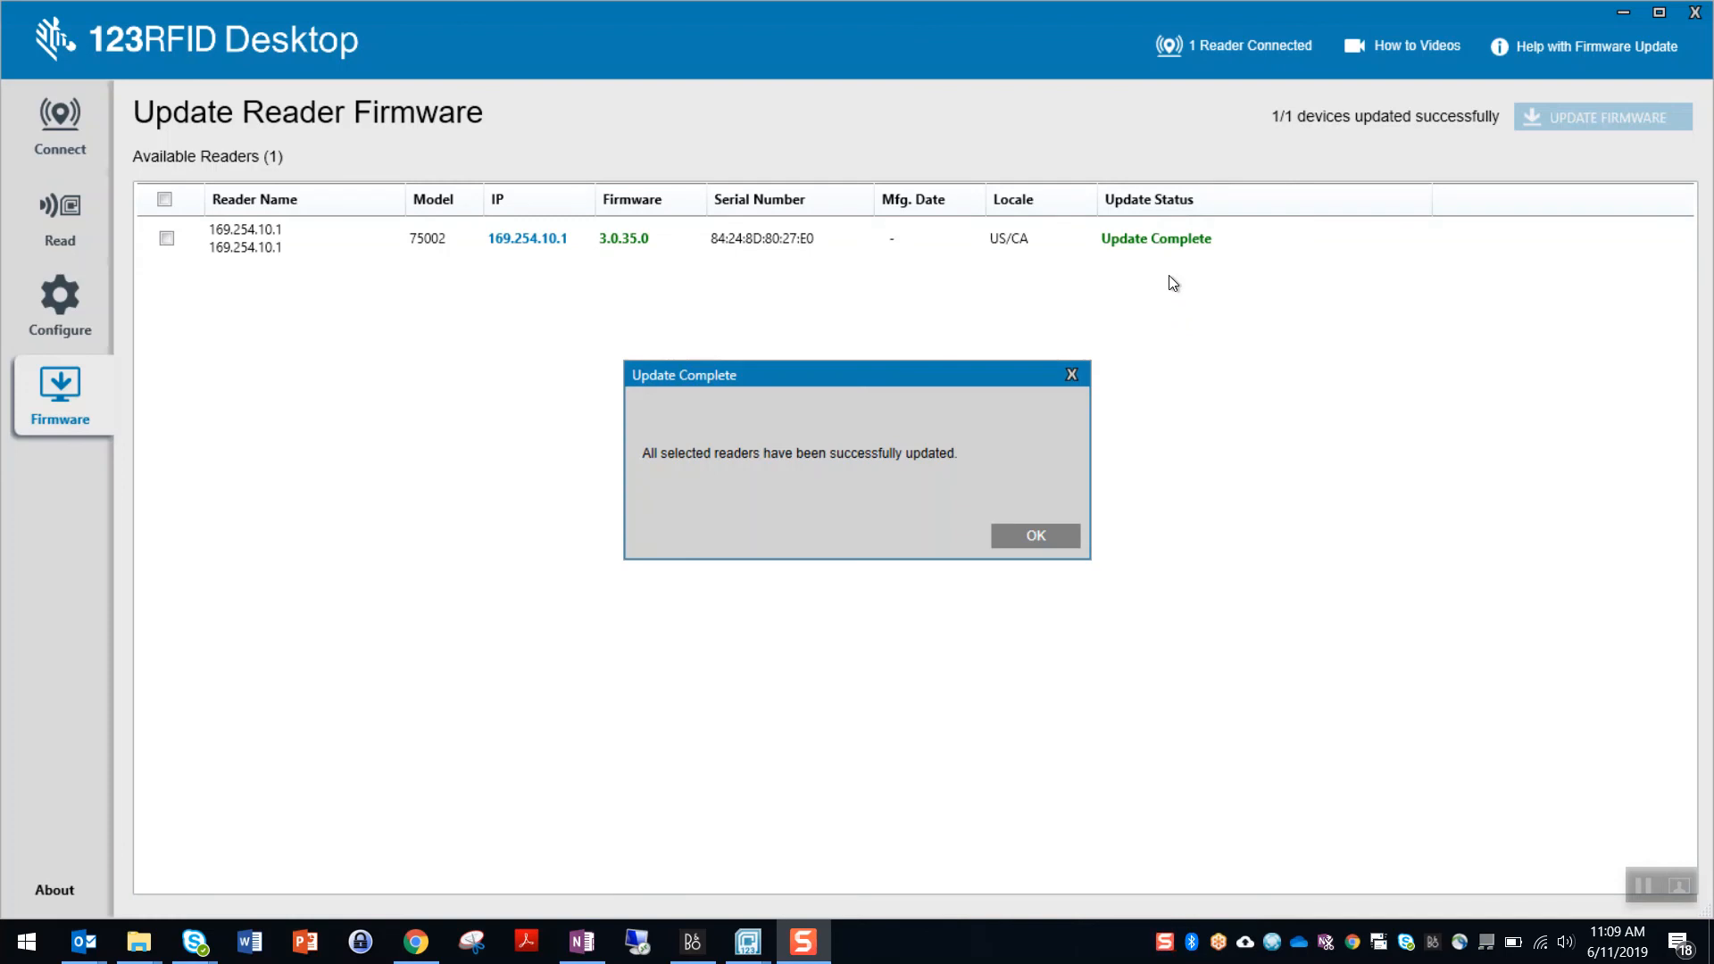
mouse_move(1066, 354)
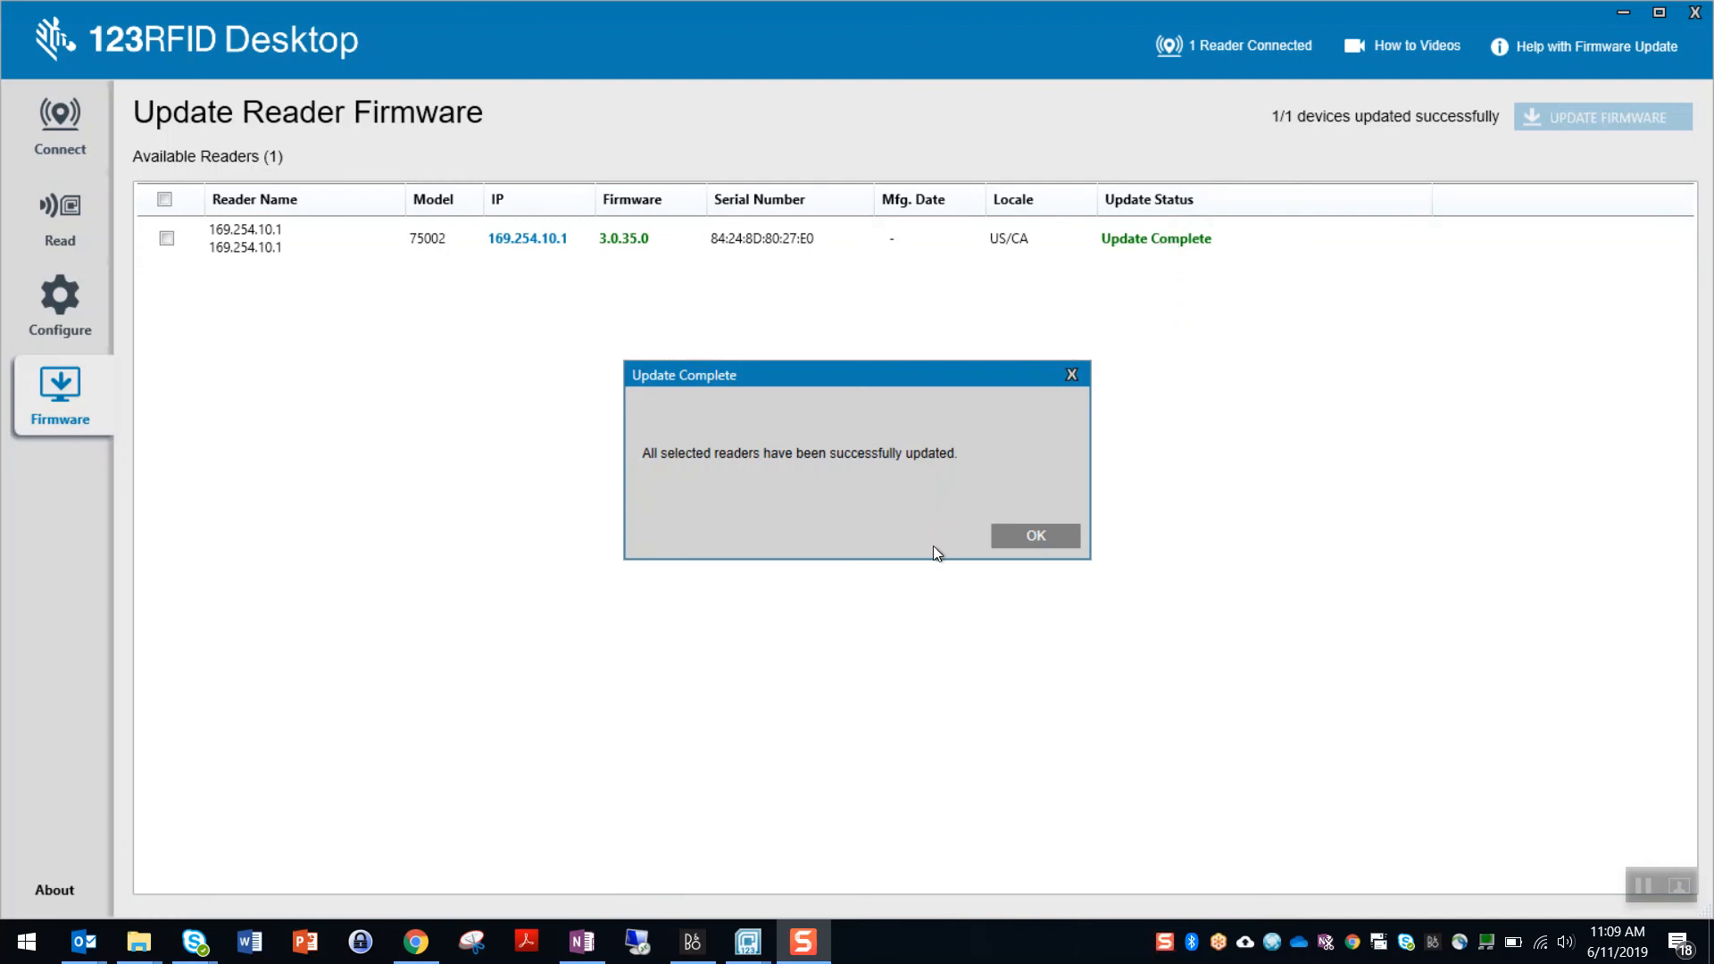
Acknowledge the Update Complete notice, leaving the reader at 3.0.35.0
click(1034, 536)
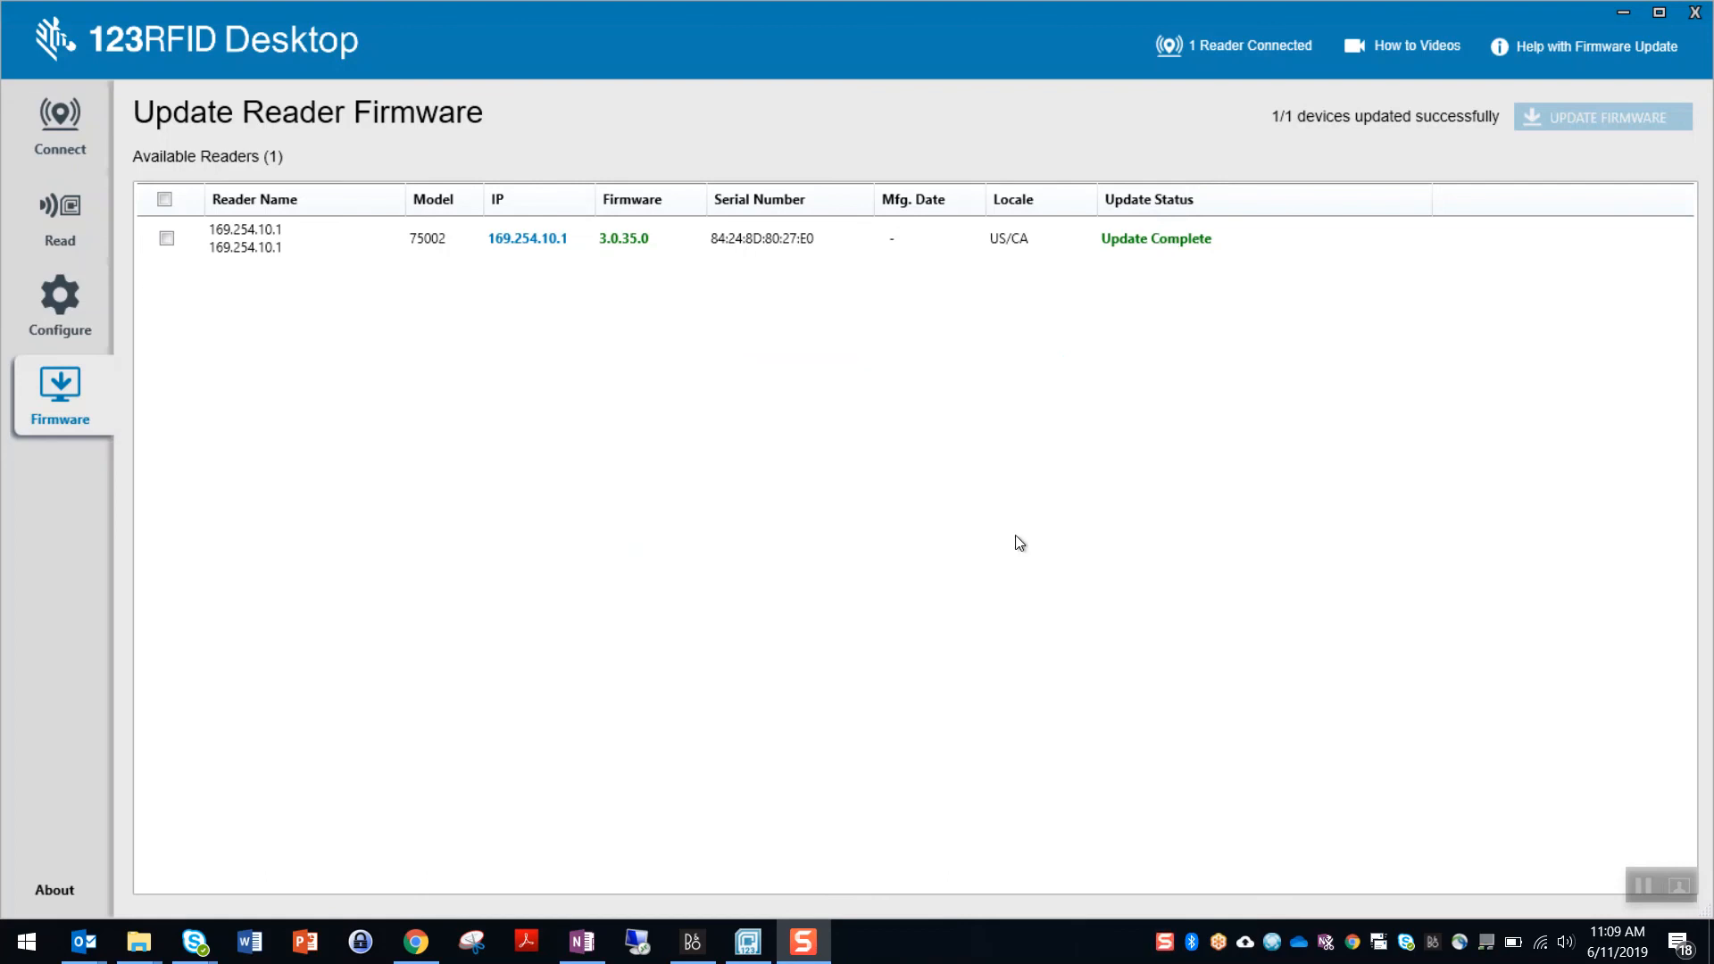
mouse_move(632, 252)
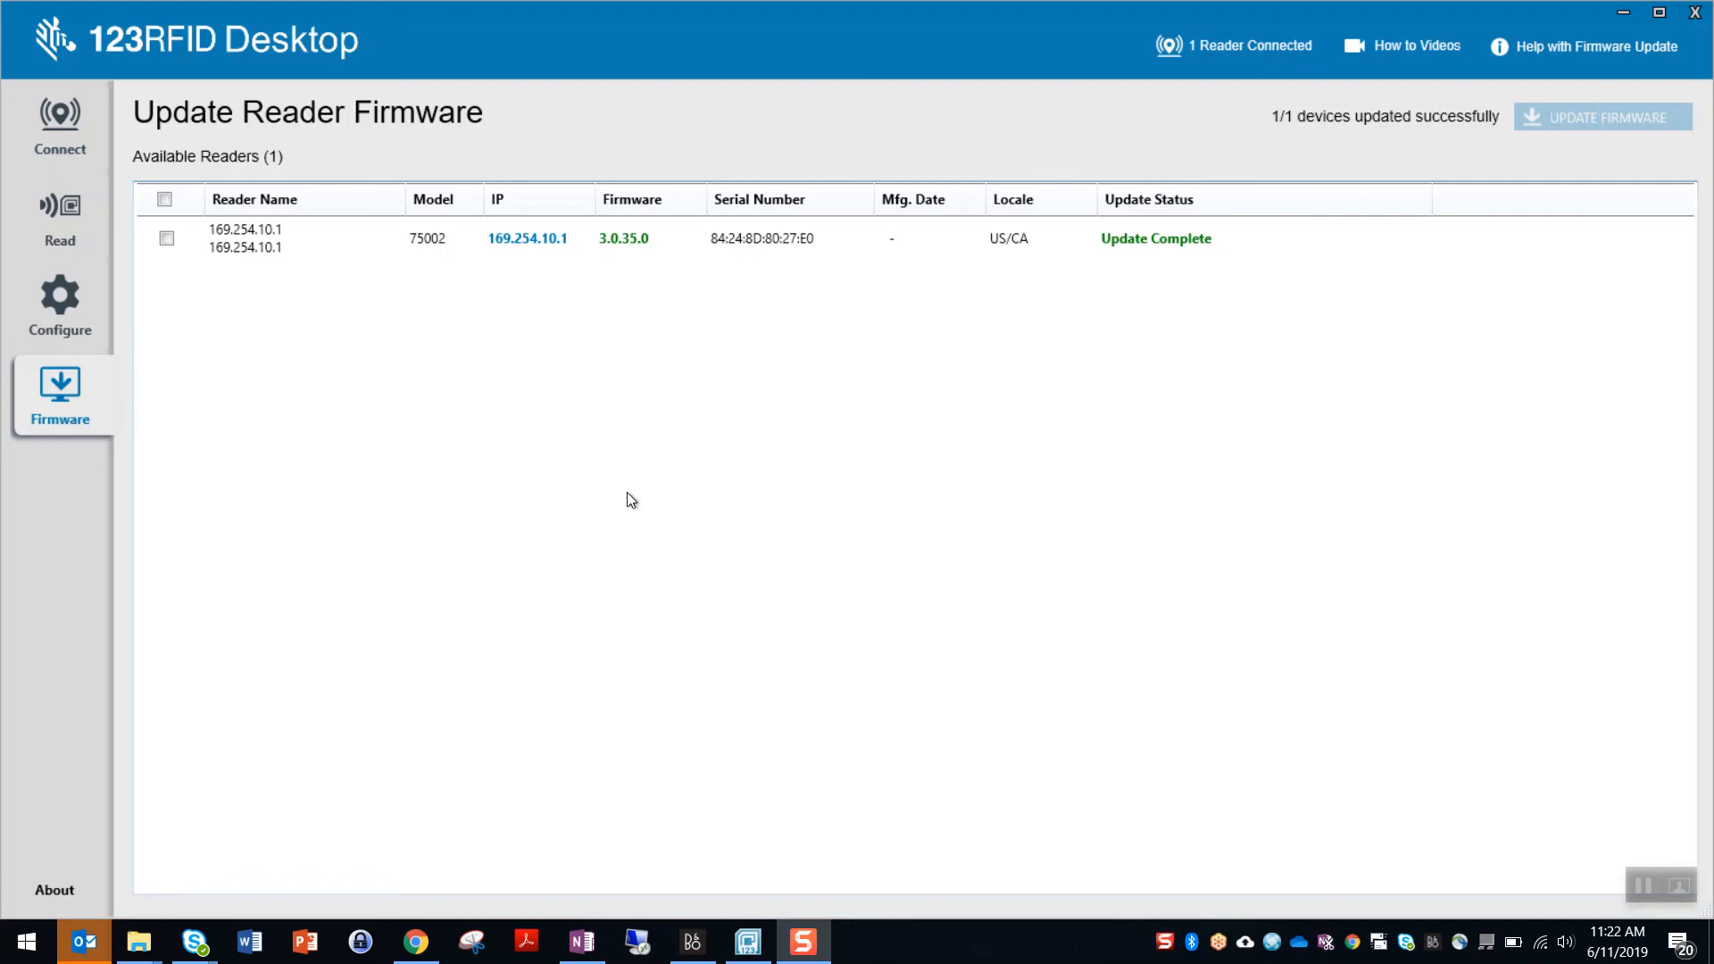
mouse_move(1557, 56)
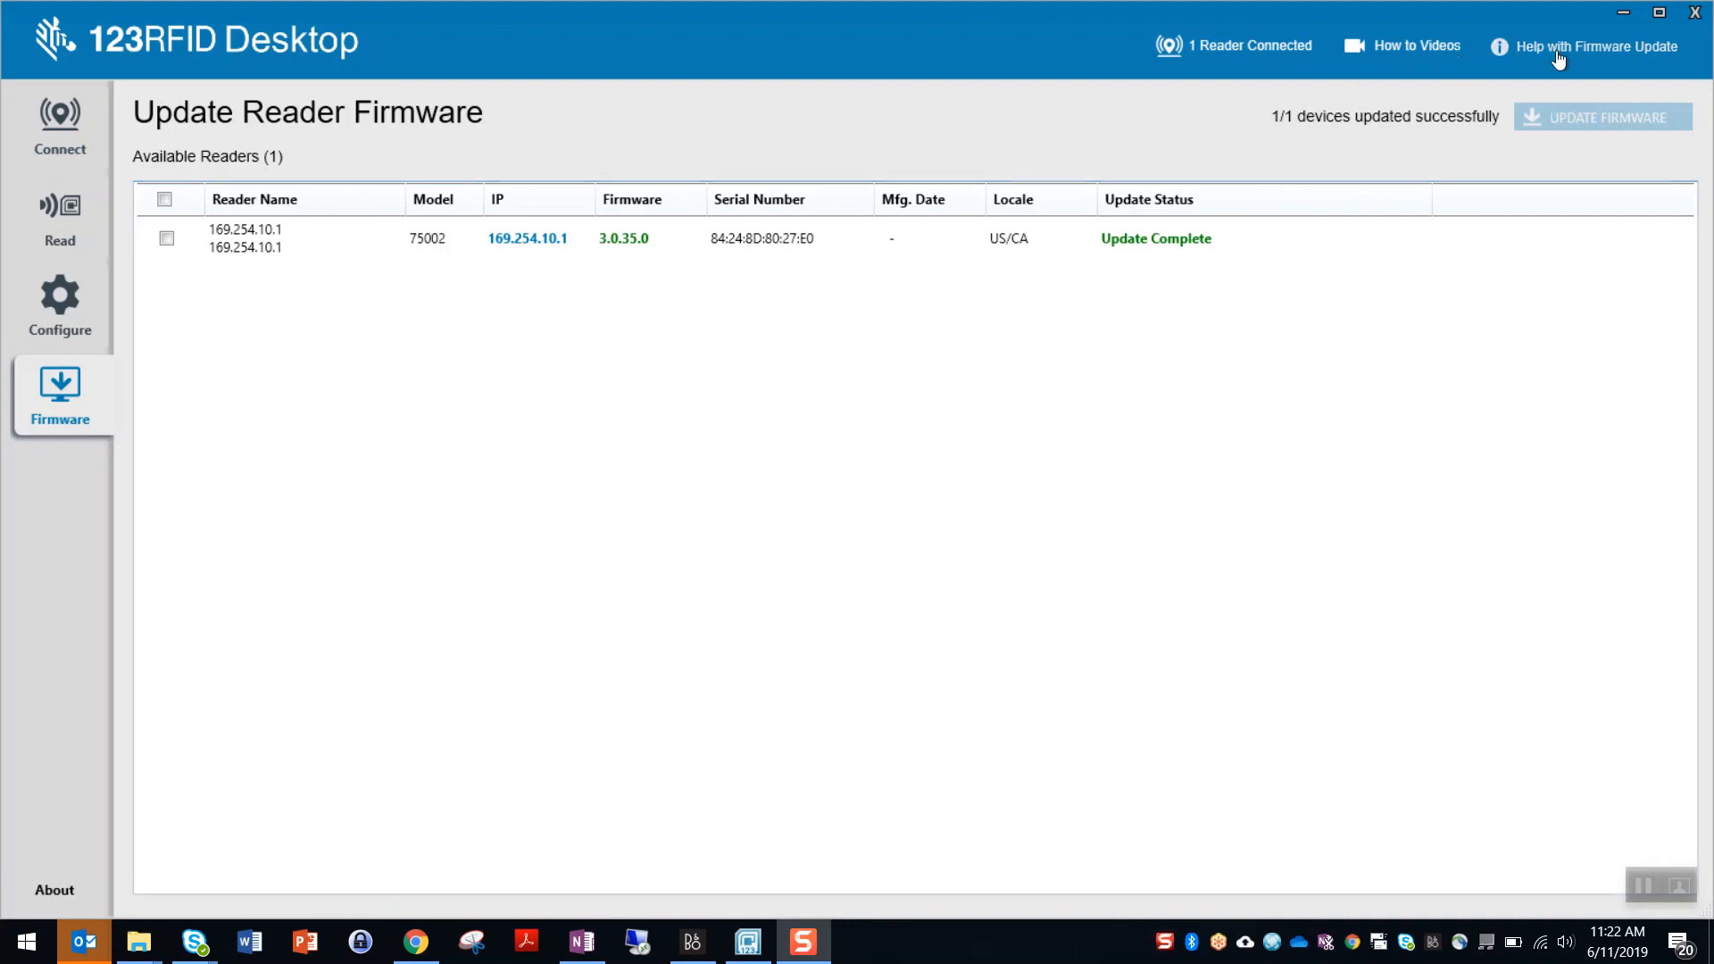